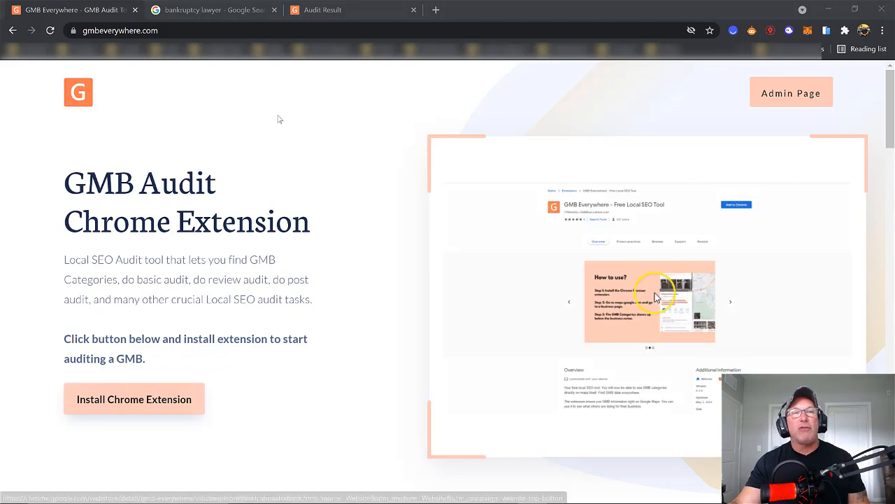
# Show the 'bankruptcy lawyer' local pack with Basic, Review and Post Audit buttons under each attorney
pyautogui.click(210, 10)
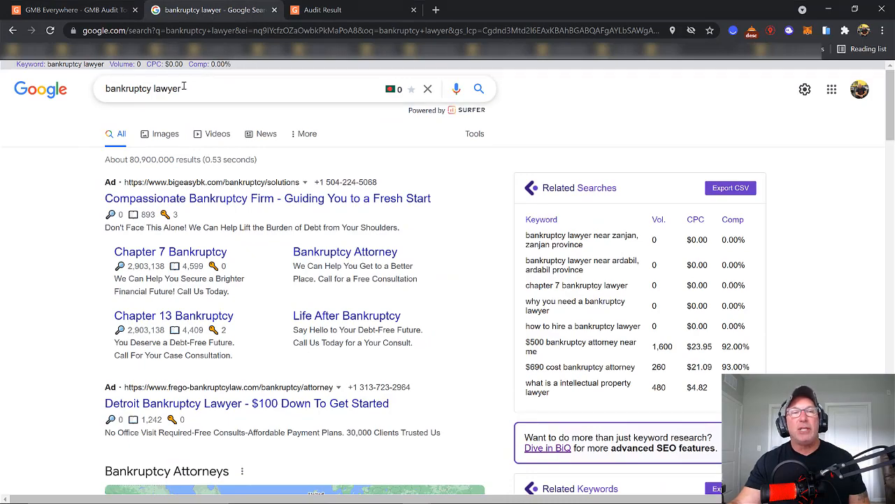
pyautogui.scroll(-3)
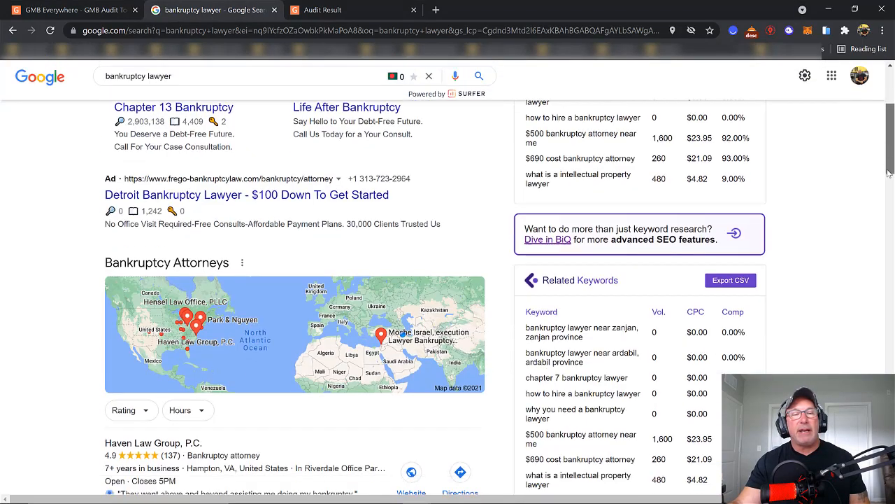
pyautogui.scroll(-3)
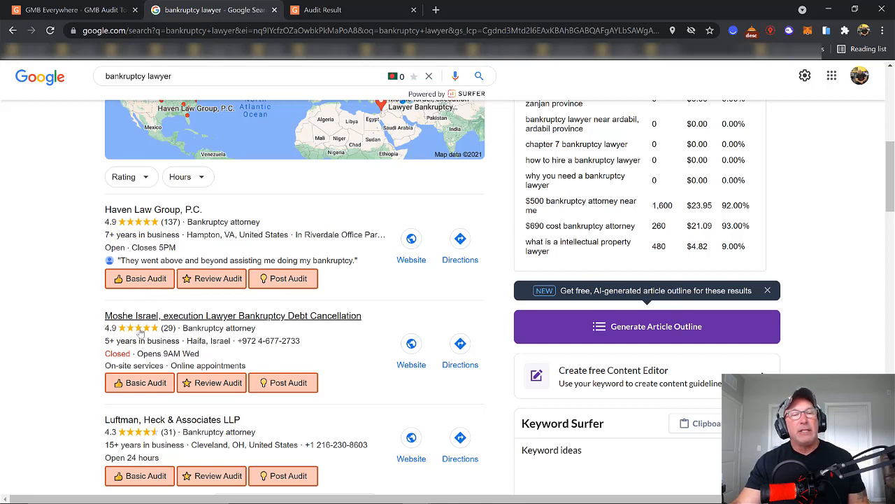
pyautogui.moveTo(343, 370)
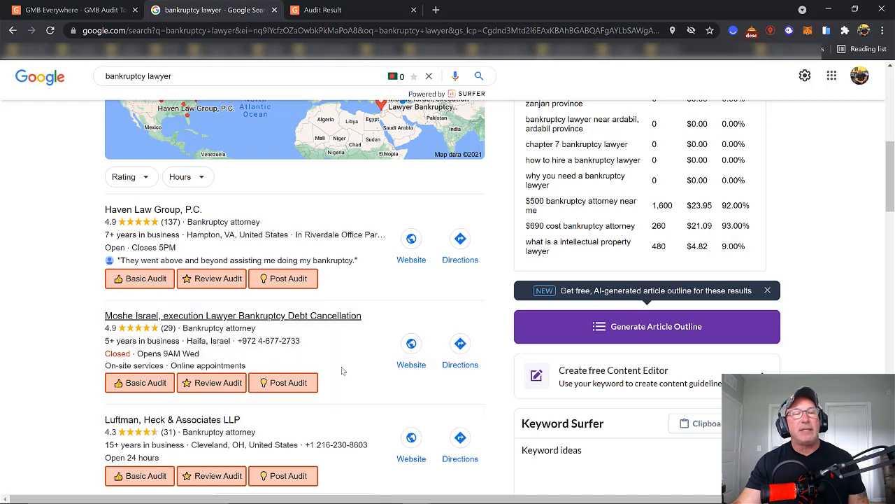
pyautogui.click(139, 381)
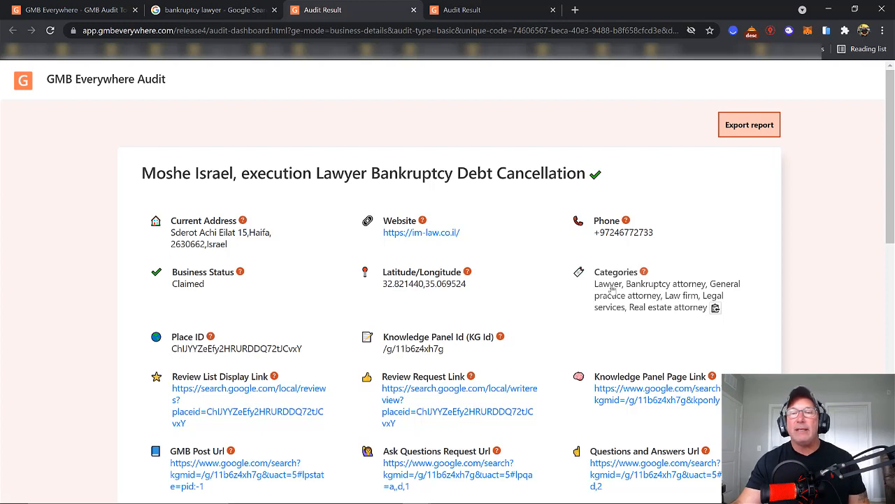
pyautogui.moveTo(657, 291)
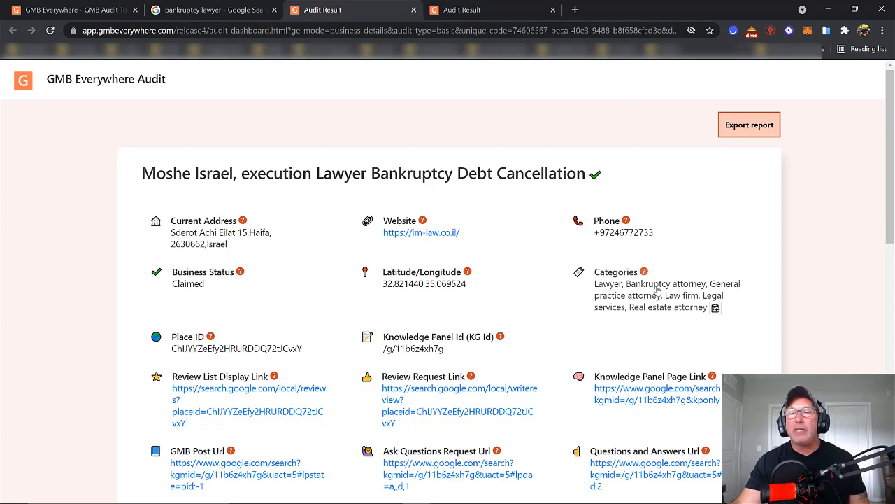
pyautogui.moveTo(649, 294)
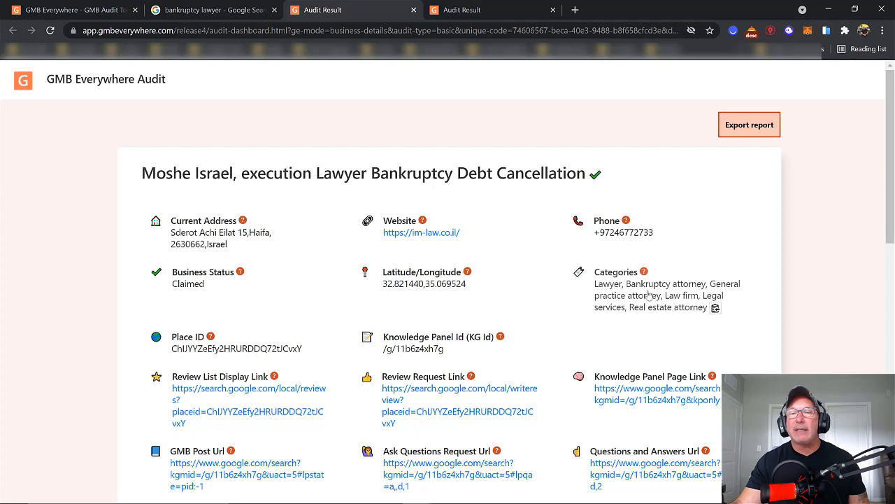
pyautogui.moveTo(664, 308)
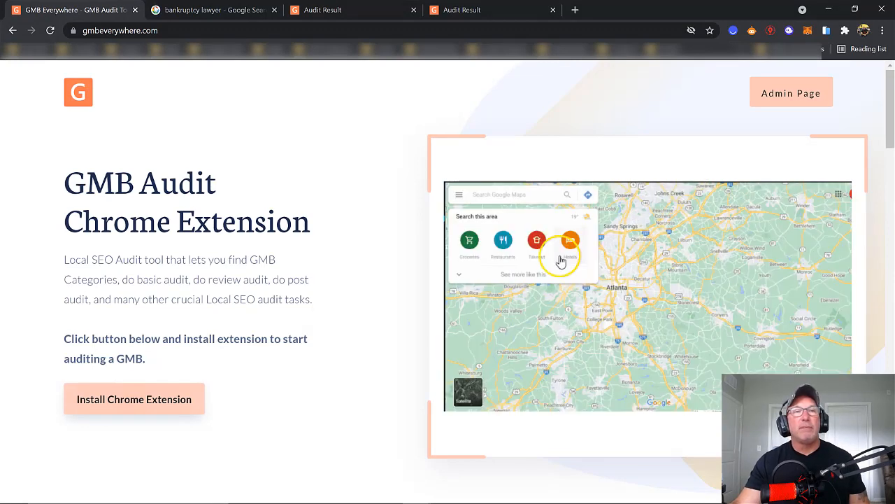
# Go back to the 'bankruptcy lawyer' results and scroll past the three attorney listings to View all
pyautogui.click(210, 10)
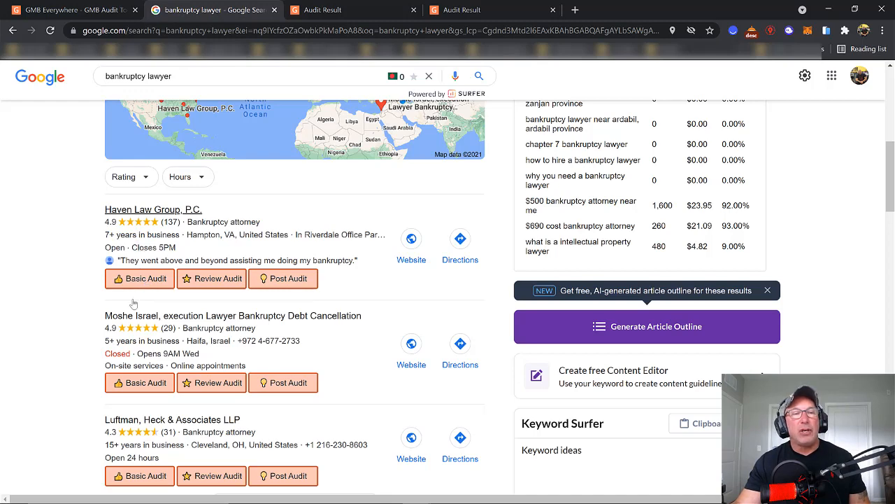
pyautogui.scroll(-3)
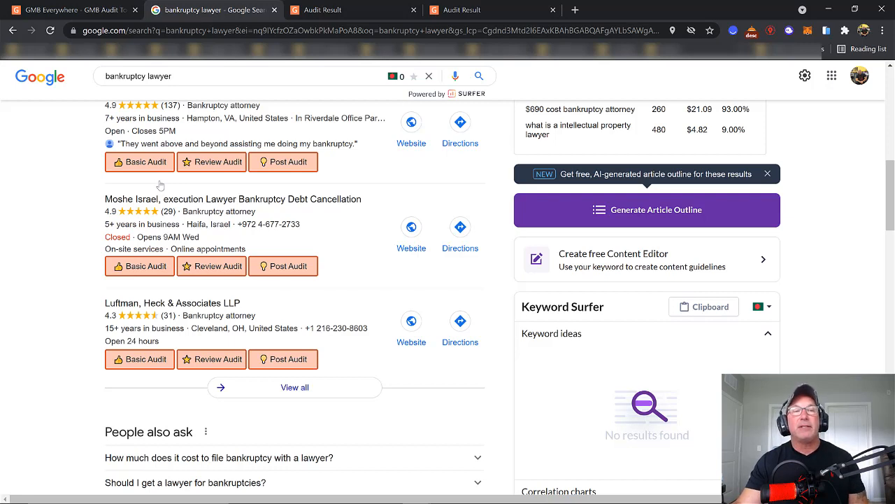
pyautogui.moveTo(153, 182)
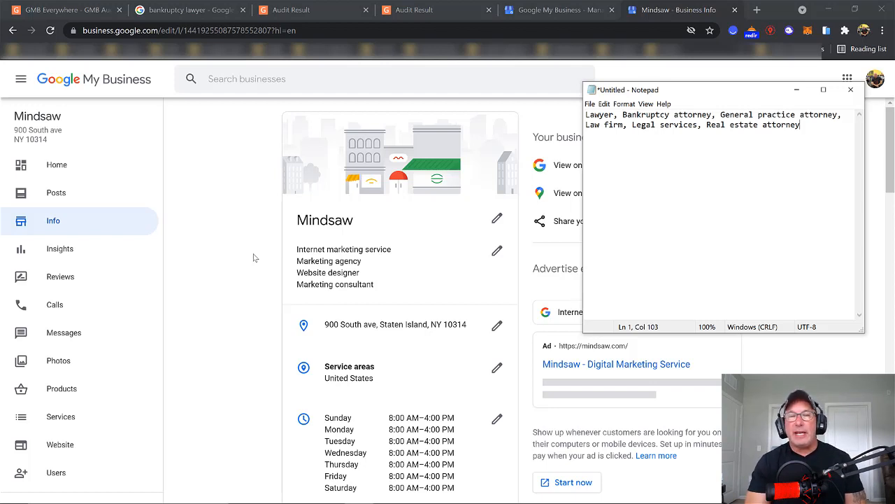
pyautogui.moveTo(5, 343)
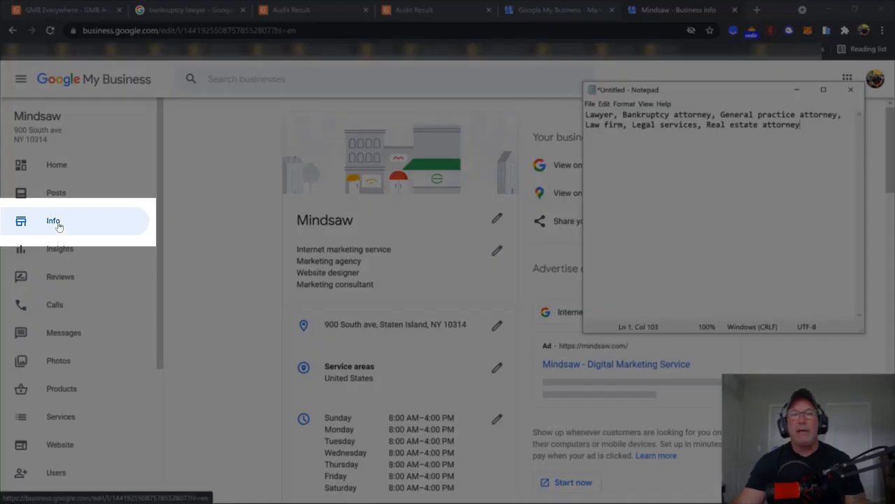
pyautogui.moveTo(90, 228)
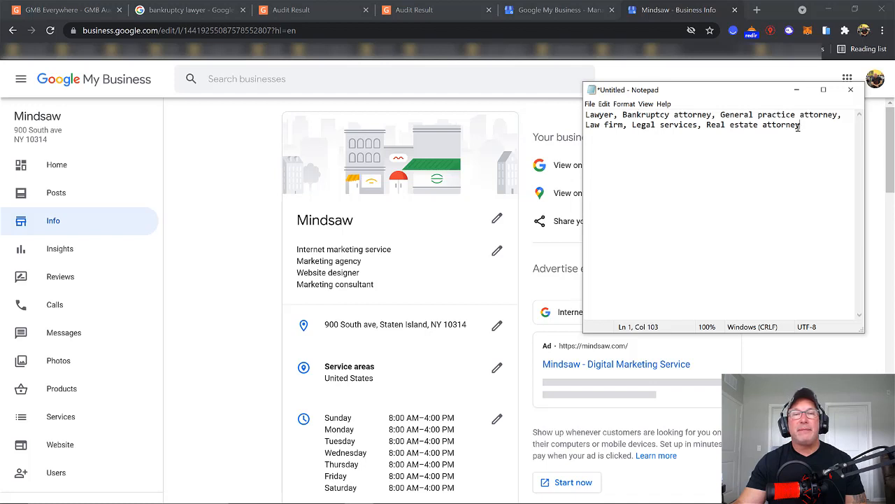
pyautogui.moveTo(496, 254)
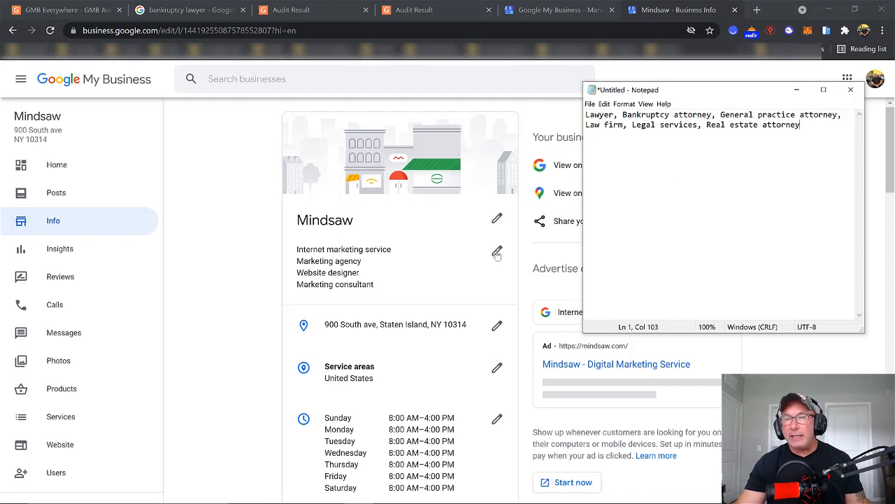
pyautogui.moveTo(516, 283)
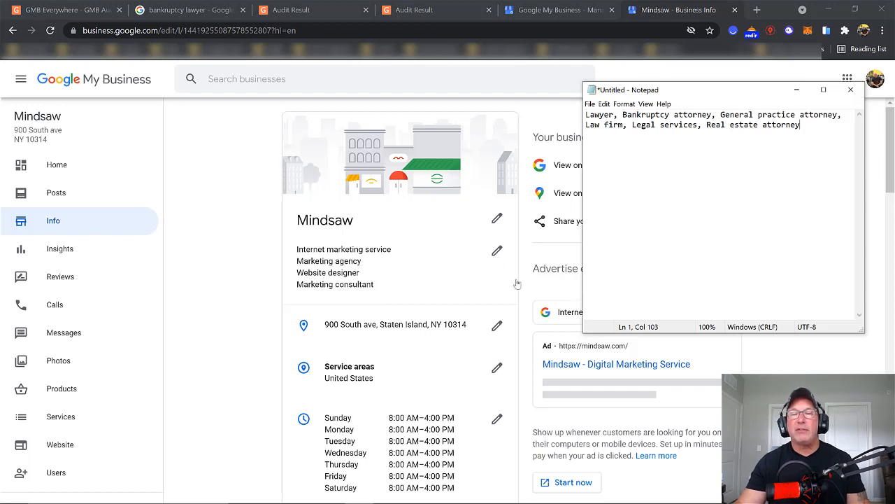
pyautogui.moveTo(496, 257)
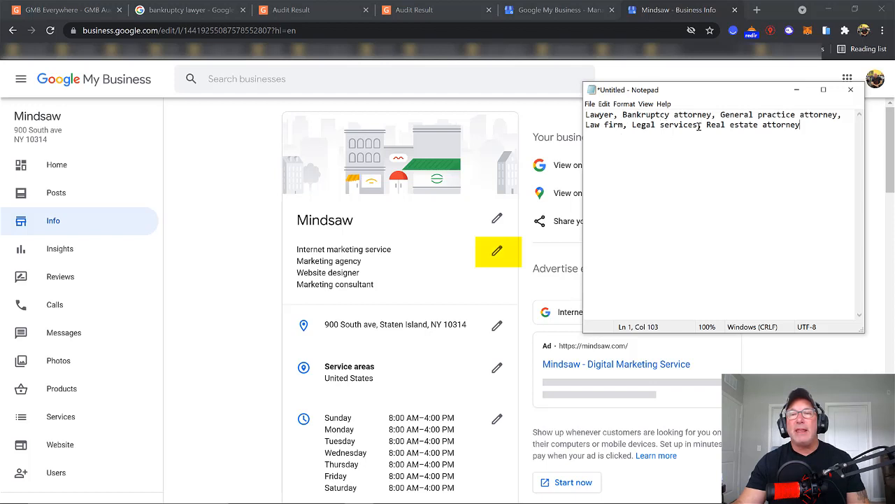
pyautogui.moveTo(364, 292)
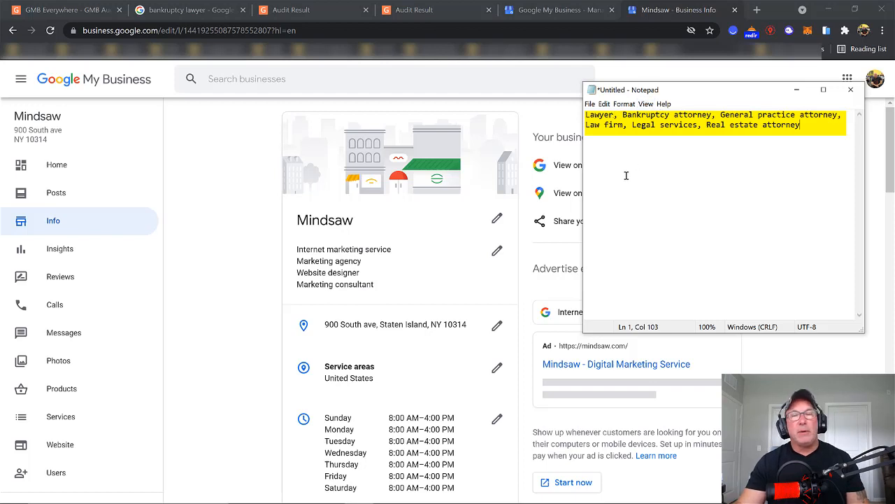
# Bring the Notepad window holding the copied lawyer categories into focus
pyautogui.click(624, 174)
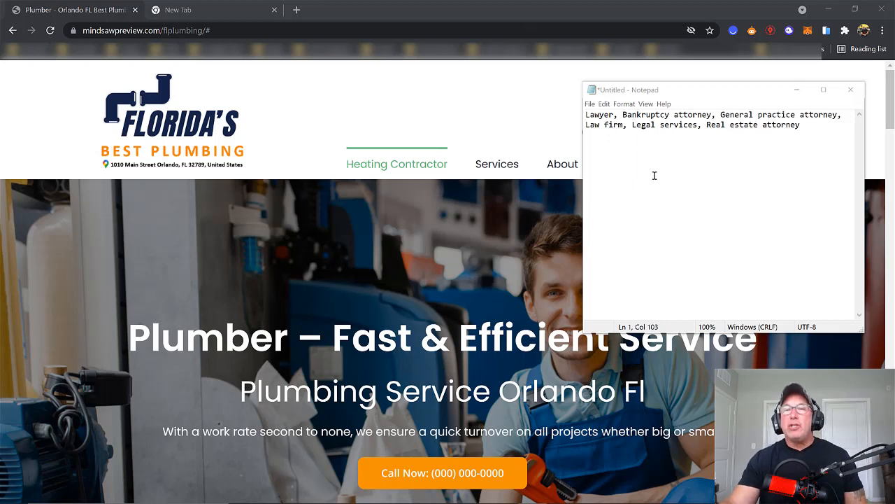
pyautogui.moveTo(804, 128)
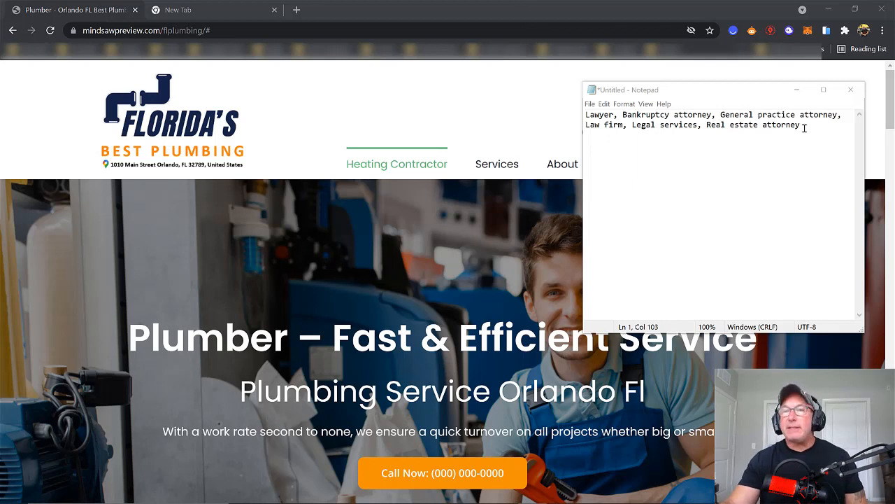
# Select all the lawyer category text in Notepad with Ctrl+A
pyautogui.press('ctrl+a')
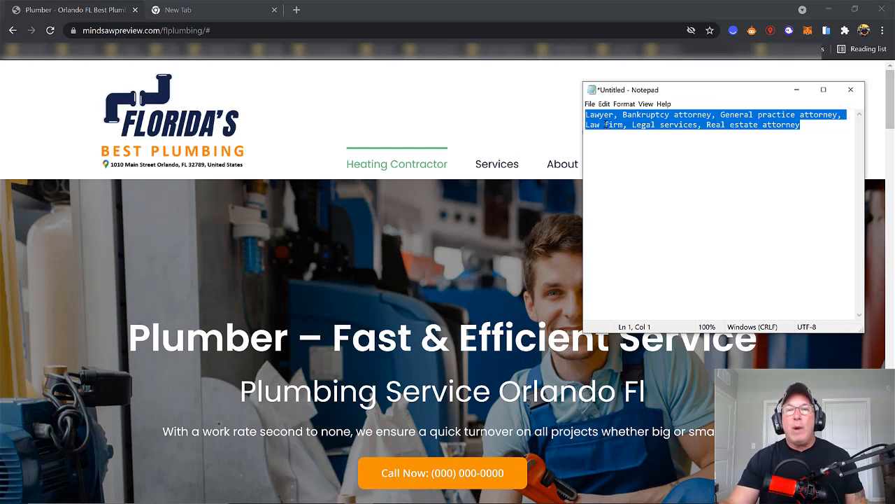
pyautogui.moveTo(525, 139)
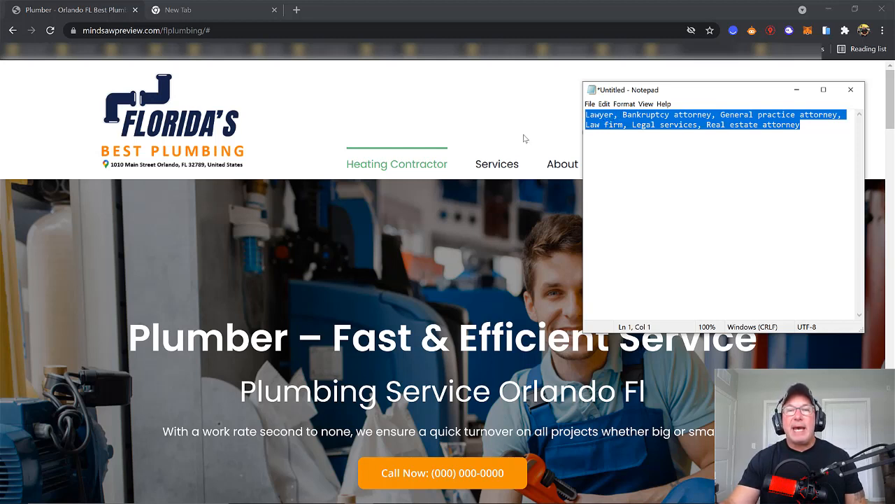
pyautogui.moveTo(432, 149)
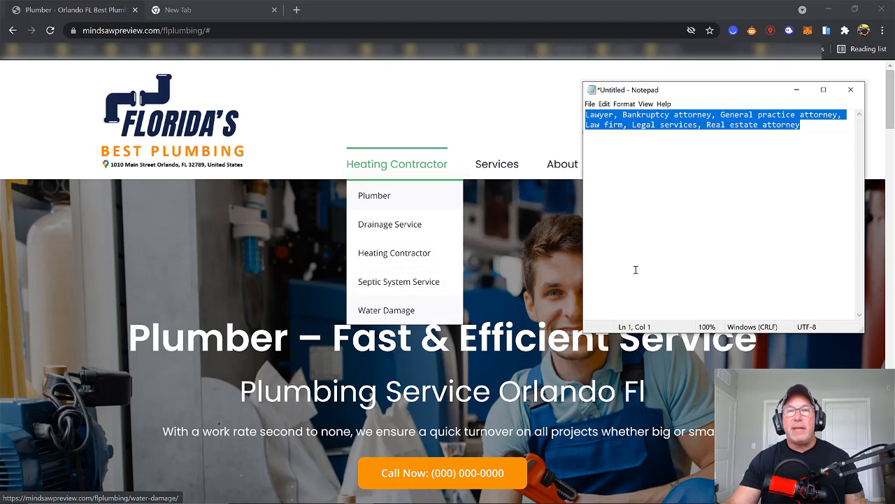
# Clear the selection, then highlight 'Lawyer' and 'attorney' from 'Bankruptcy attorney' in Notepad
pyautogui.click(605, 115)
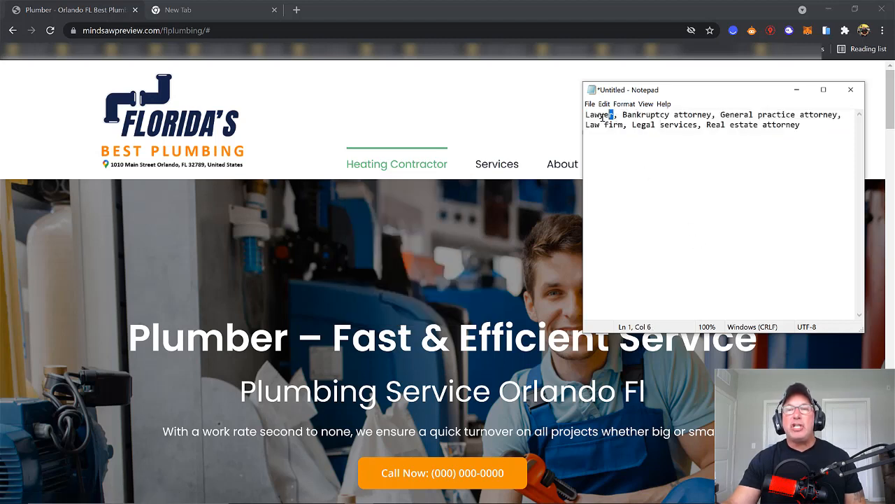
pyautogui.doubleClick(598, 114)
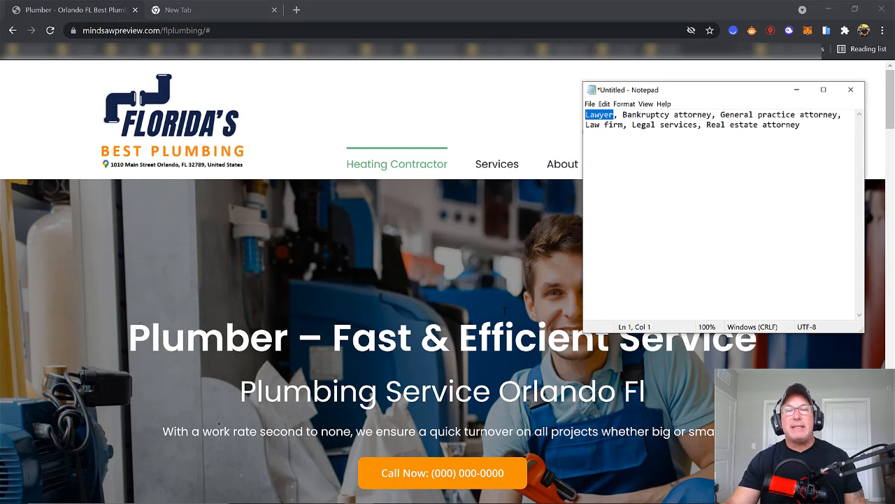
pyautogui.moveTo(434, 286)
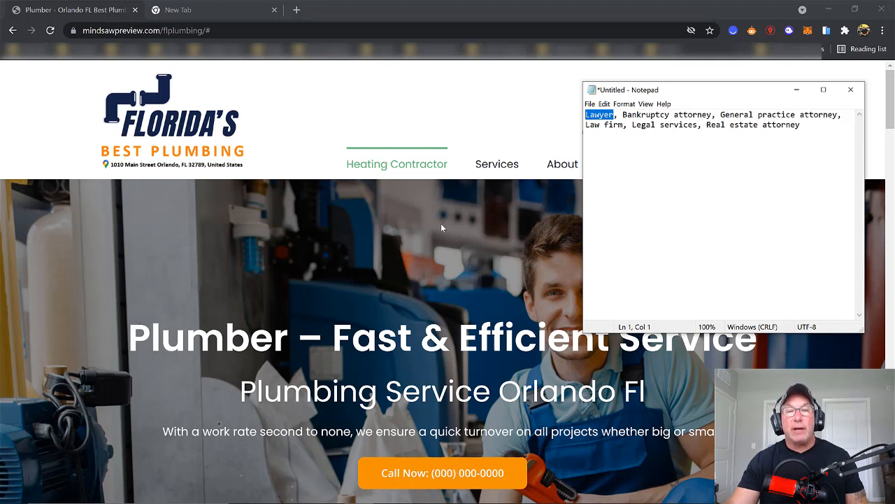
pyautogui.moveTo(435, 233)
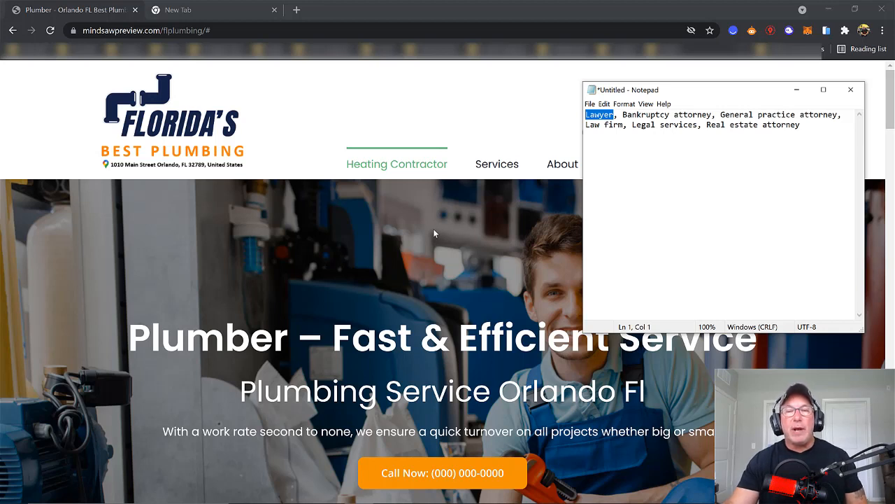
pyautogui.moveTo(432, 236)
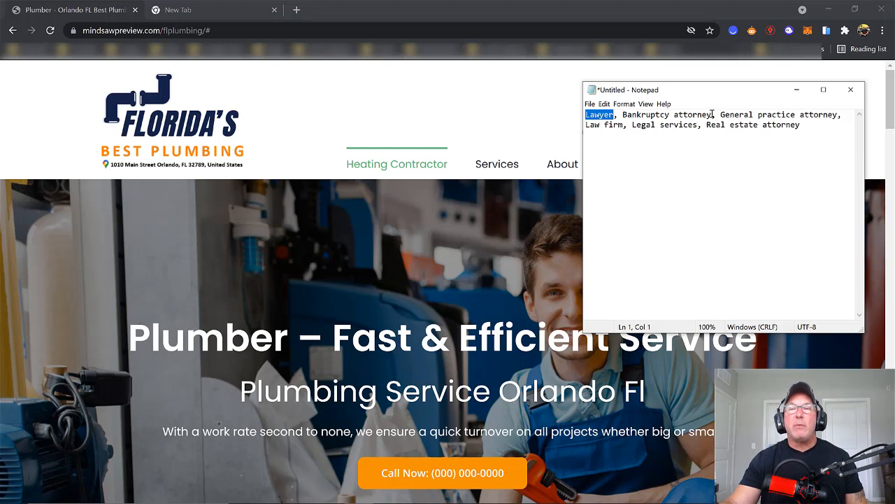
pyautogui.doubleClick(664, 114)
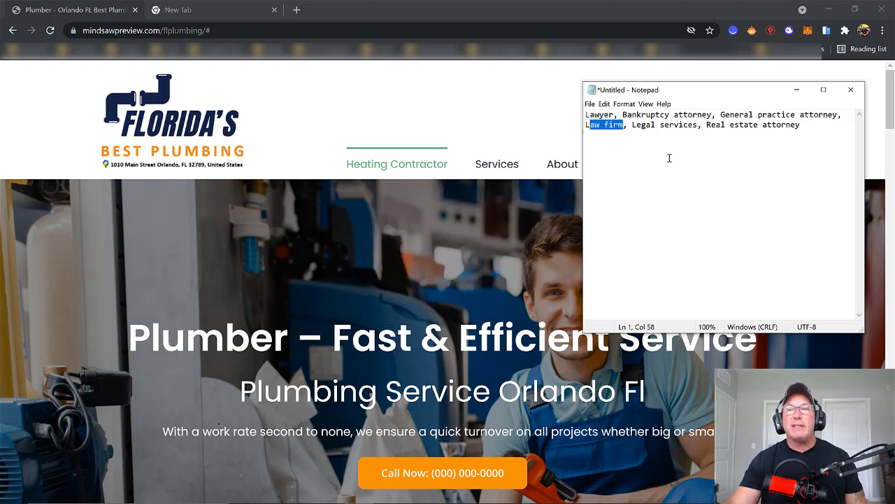
pyautogui.moveTo(724, 179)
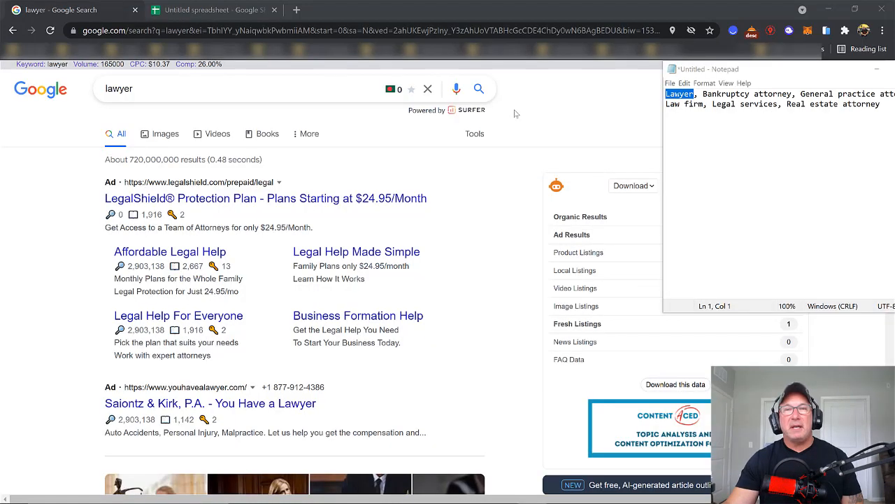
pyautogui.moveTo(556, 132)
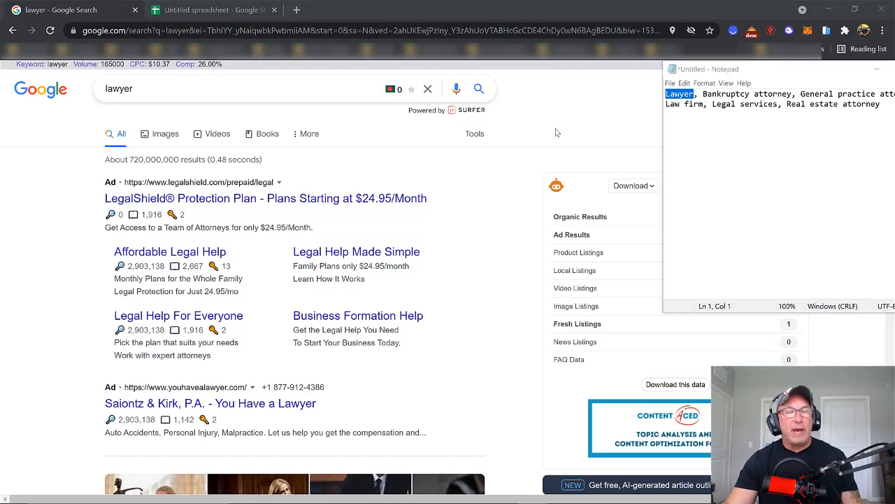
pyautogui.moveTo(552, 126)
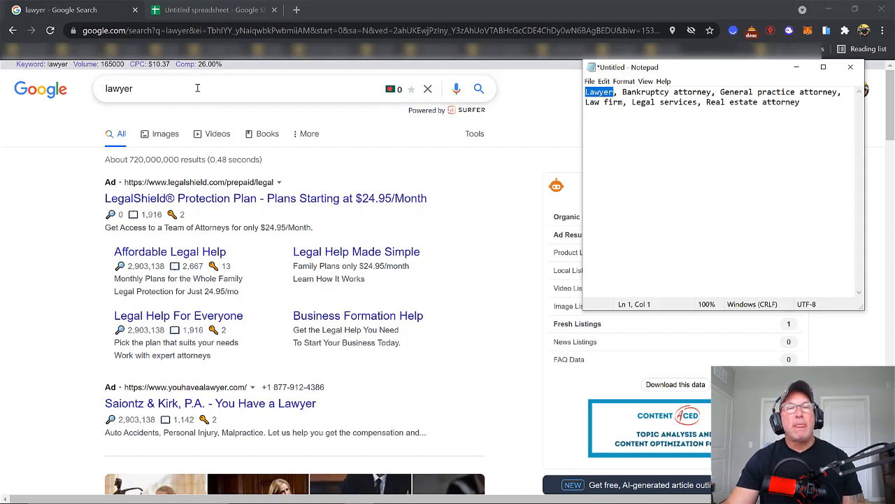
pyautogui.moveTo(872, 137)
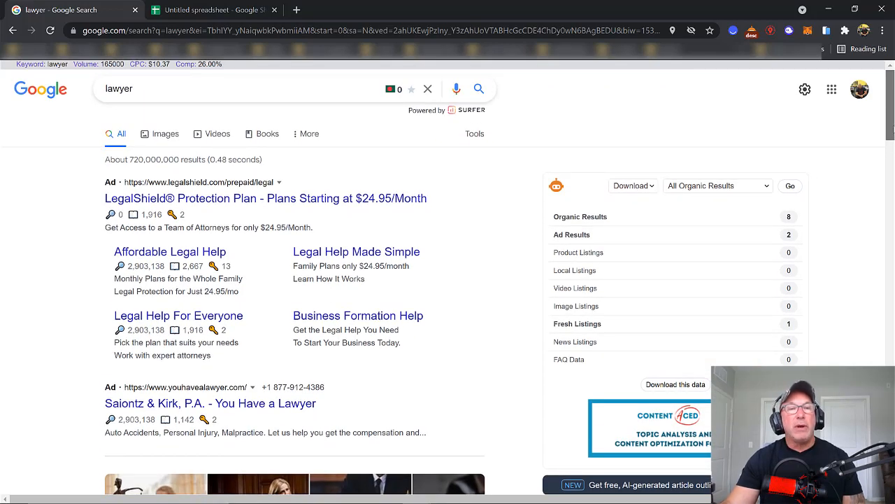
# Copy the phrase 'a person who practices law' from the lawyer definition snippet
pyautogui.scroll(-3)
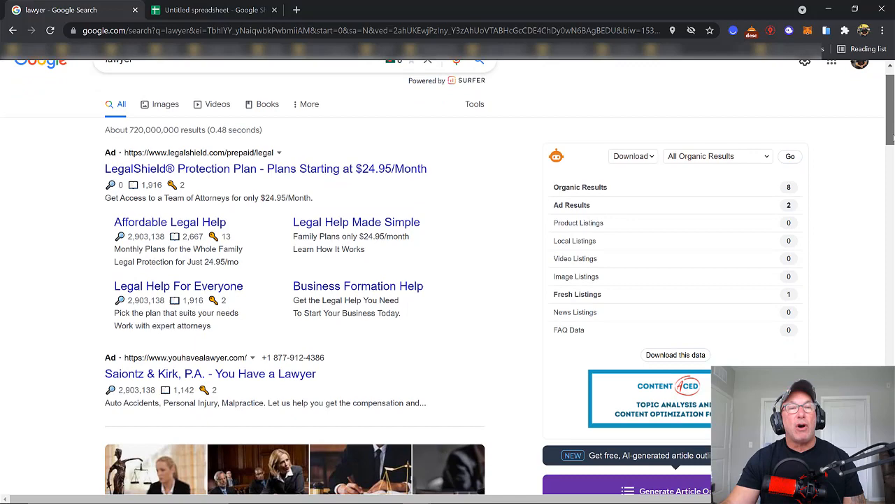
pyautogui.scroll(-3)
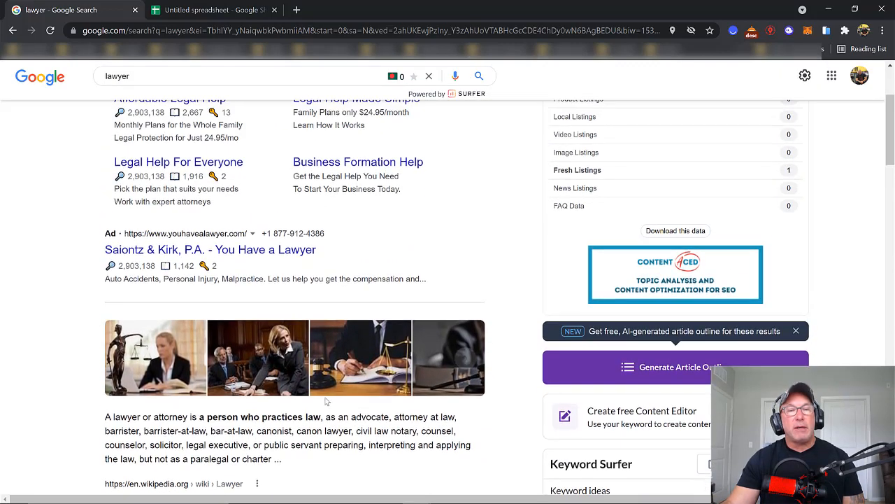
pyautogui.moveTo(324, 417); pyautogui.dragTo(214, 430)
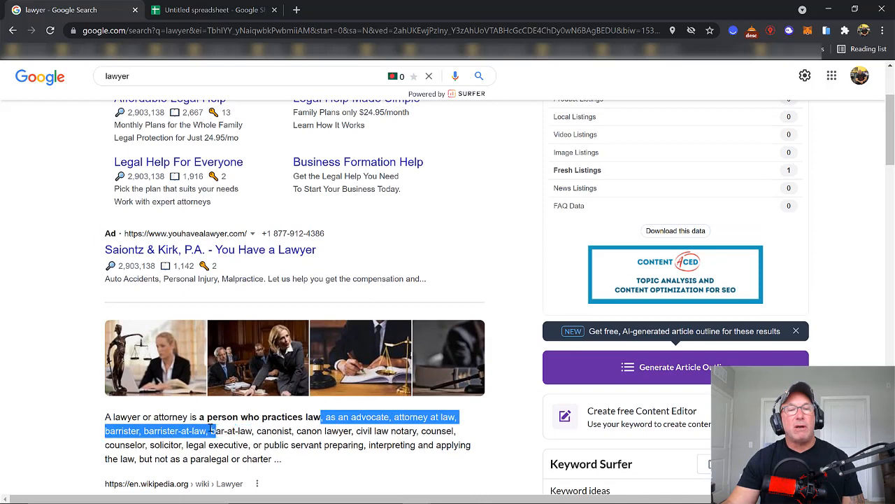
pyautogui.rightClick(210, 430)
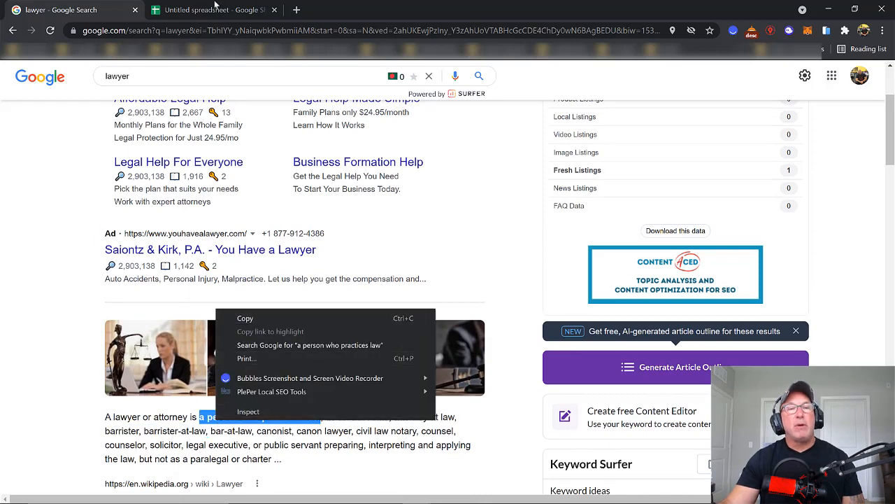
pyautogui.click(209, 9)
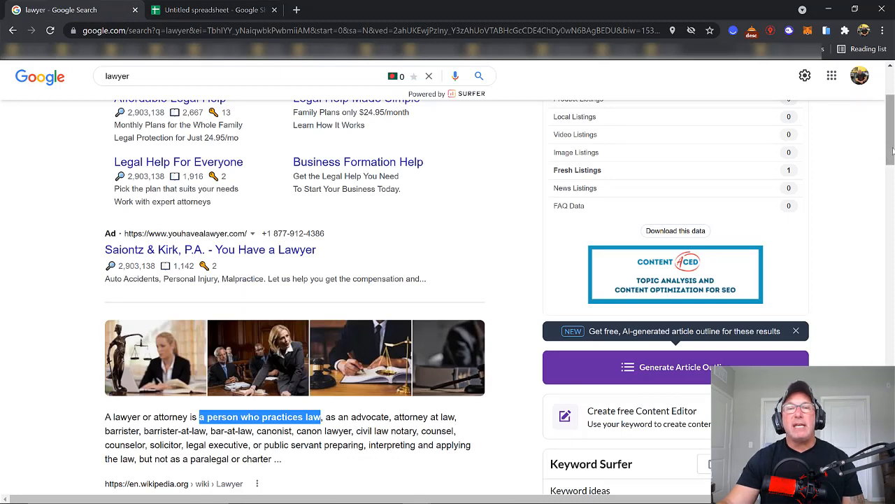
# Scroll down to the Related searches for lawyer
pyautogui.scroll(-3)
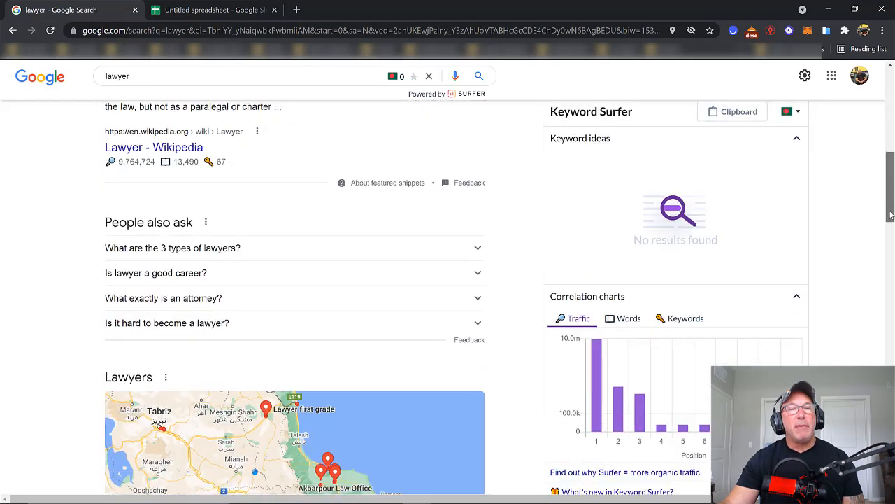
pyautogui.scroll(-3)
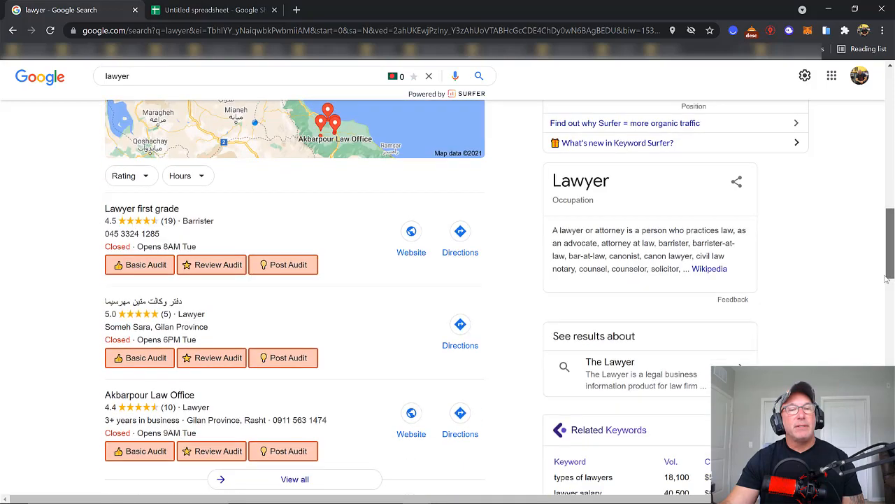
pyautogui.scroll(-3)
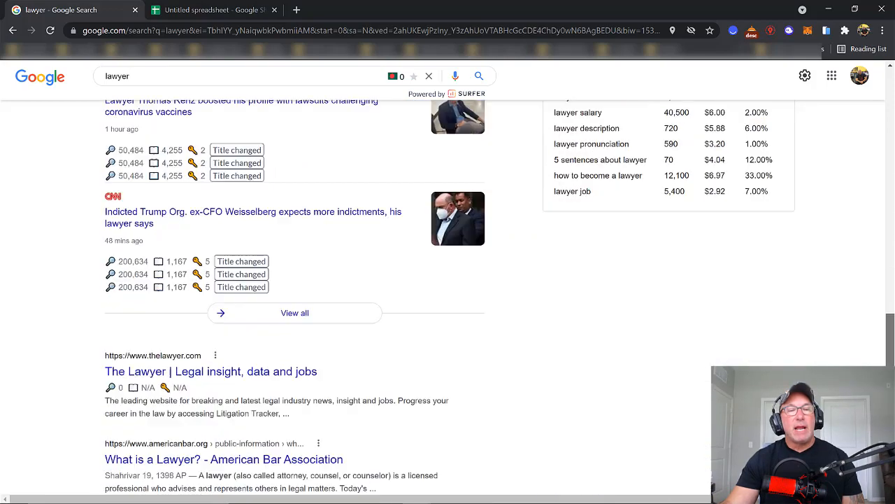
pyautogui.scroll(-3)
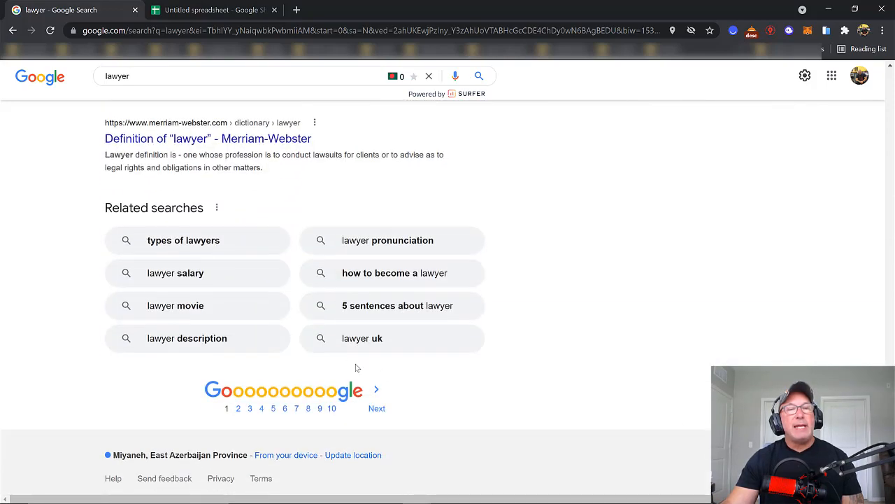
pyautogui.moveTo(184, 240)
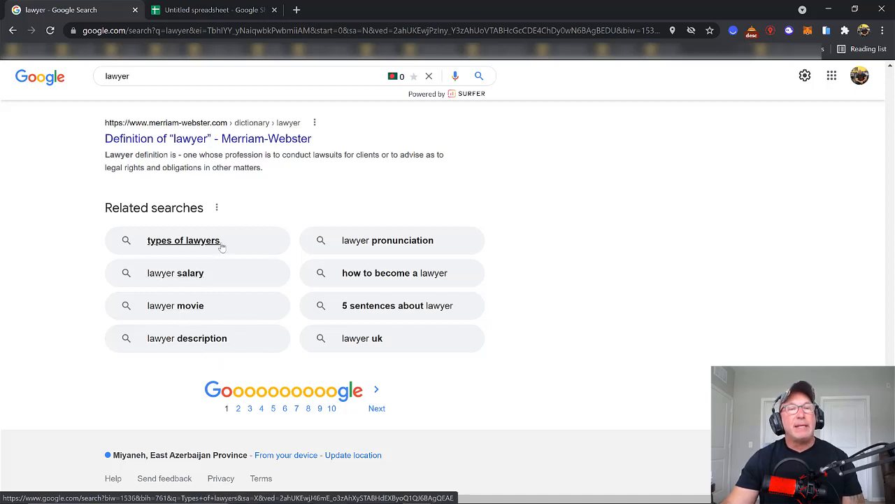
pyautogui.moveTo(387, 240)
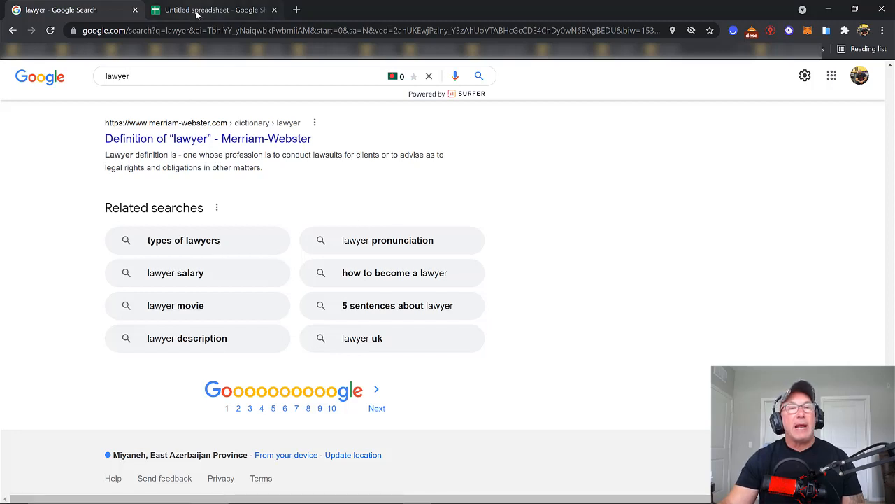
# Add 'a person who practices law' under Lawyers in the spreadsheet, then bring up the plumbing demo site
pyautogui.click(209, 10)
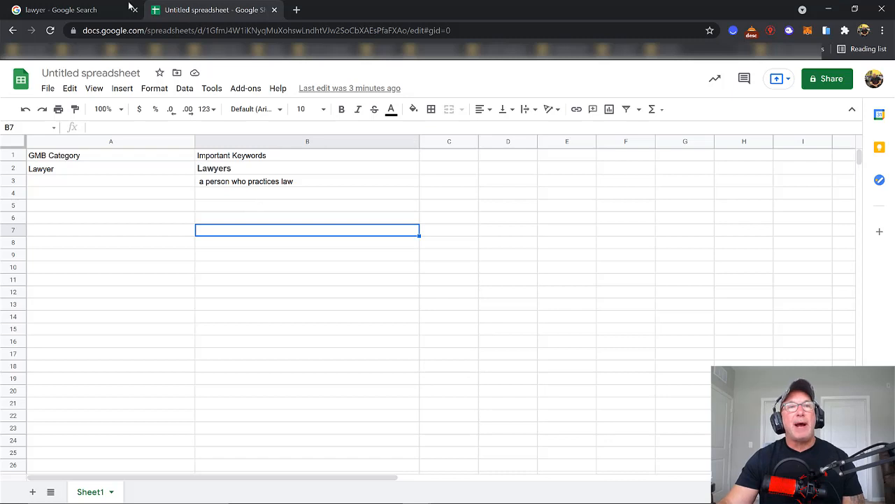
pyautogui.click(63, 10)
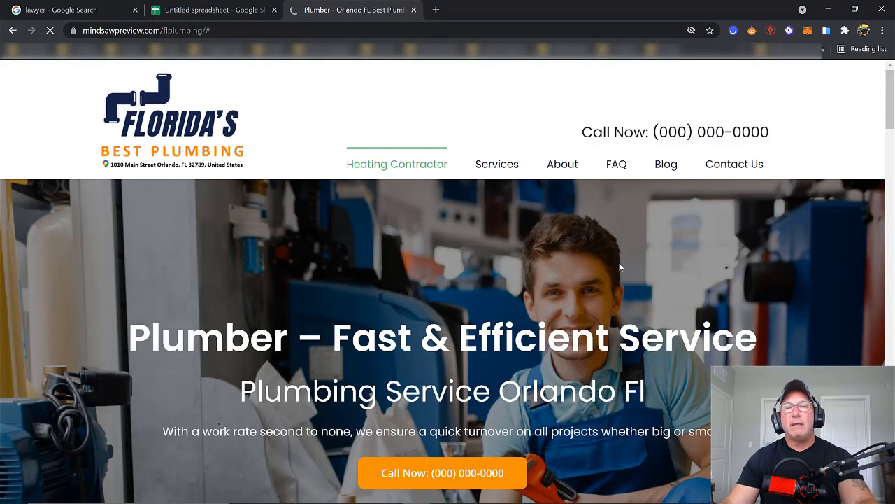
# Review the plumbing demo page's service text, highlighting the repeated 'screwdrivers' phrase
pyautogui.scroll(-3)
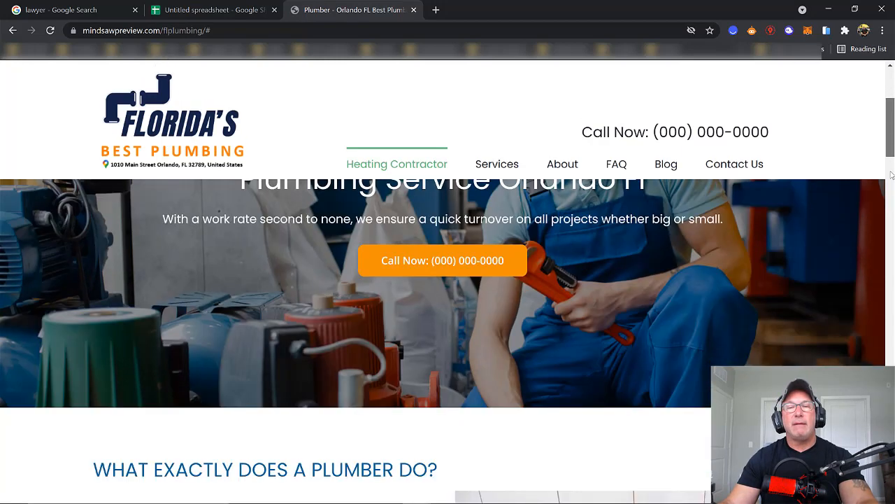
pyautogui.scroll(-3)
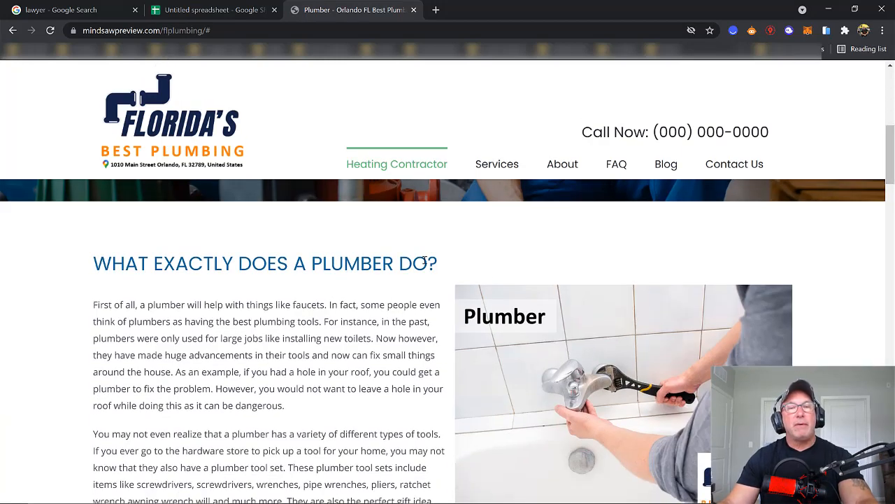
pyautogui.moveTo(93, 264); pyautogui.dragTo(427, 264)
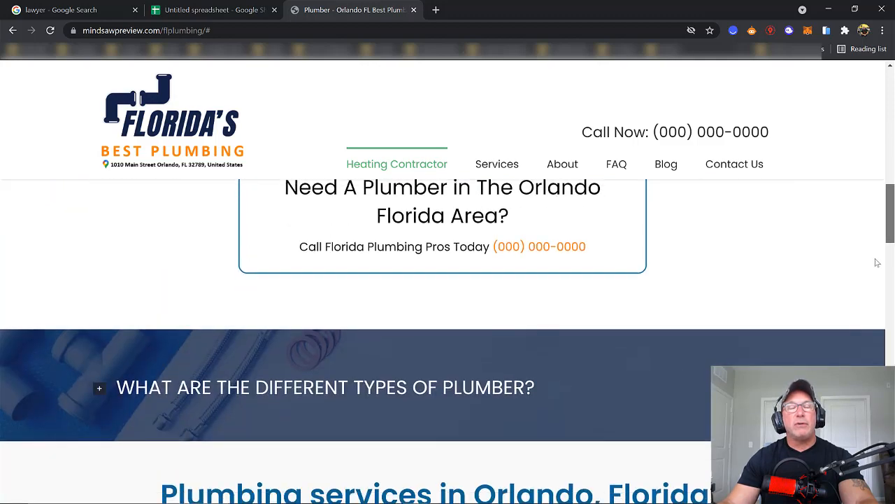
pyautogui.scroll(3)
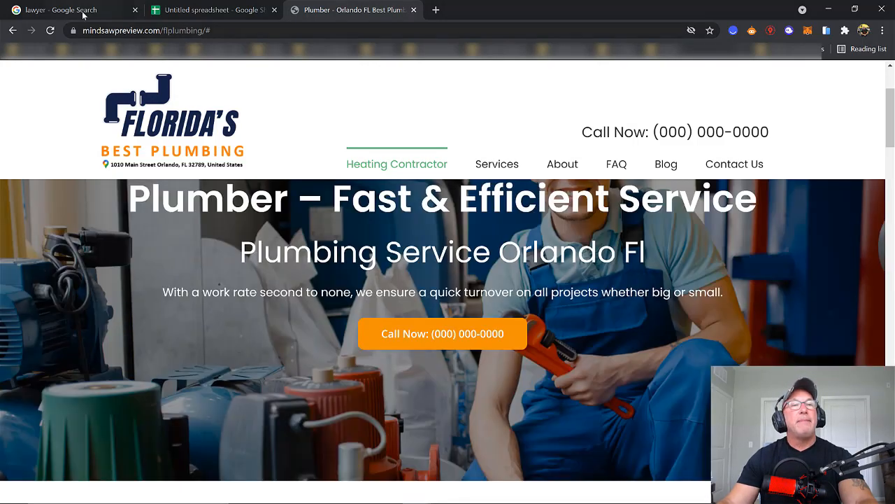
pyautogui.click(69, 10)
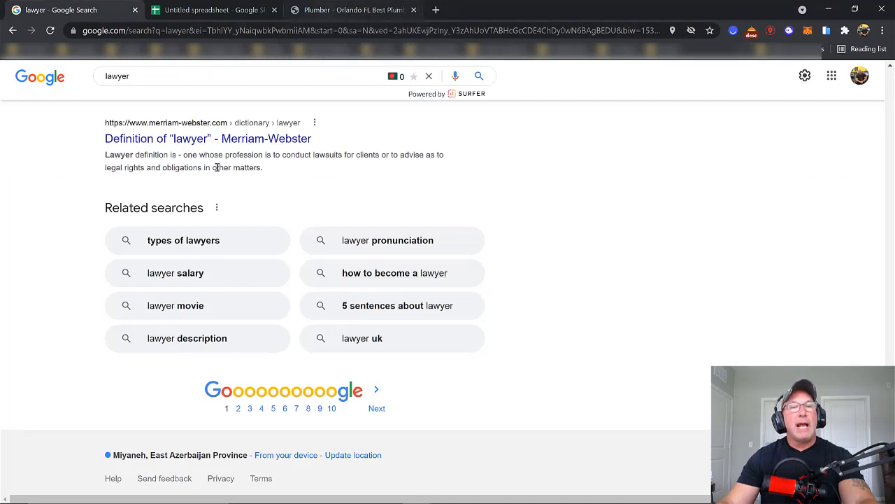
pyautogui.moveTo(386, 240)
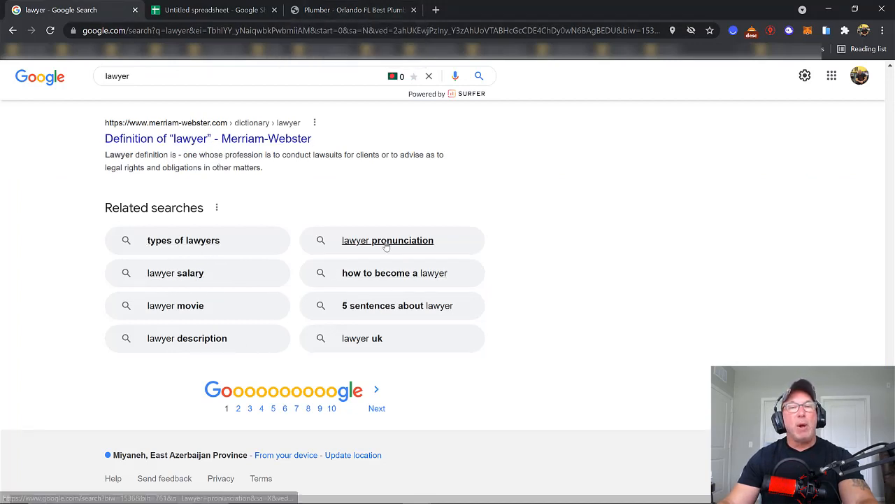
pyautogui.moveTo(394, 272)
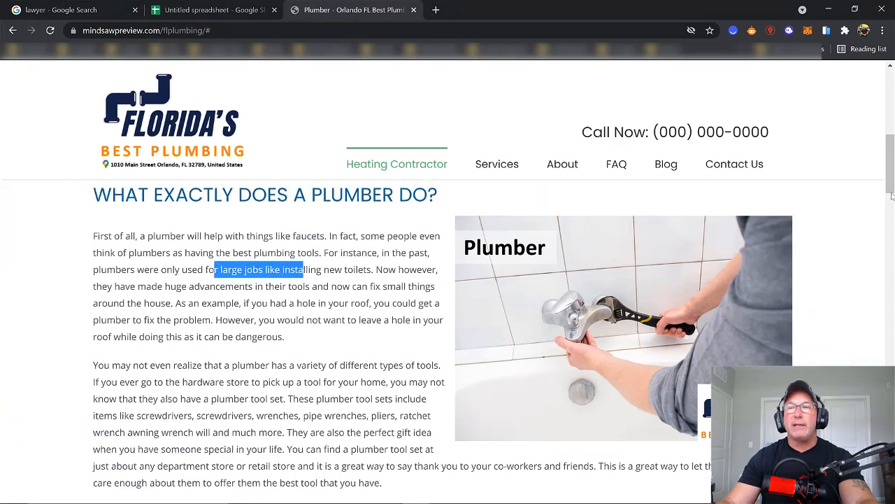
pyautogui.scroll(-3)
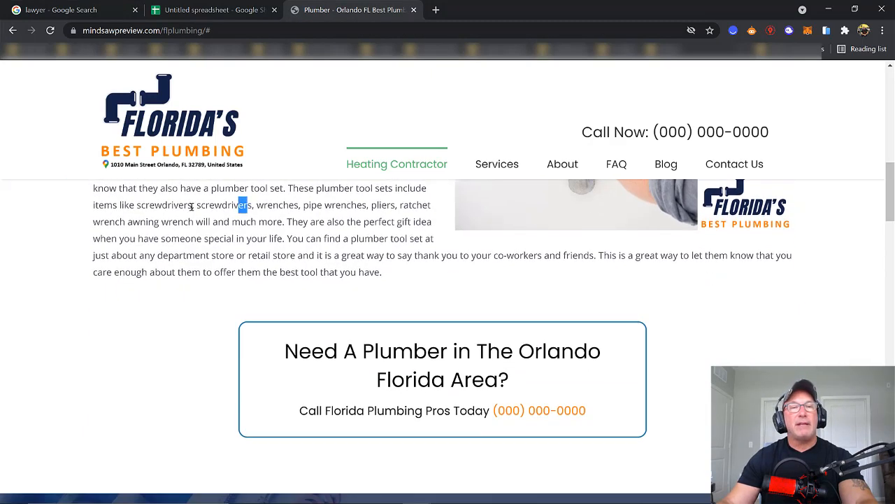
pyautogui.moveTo(248, 205); pyautogui.dragTo(175, 205)
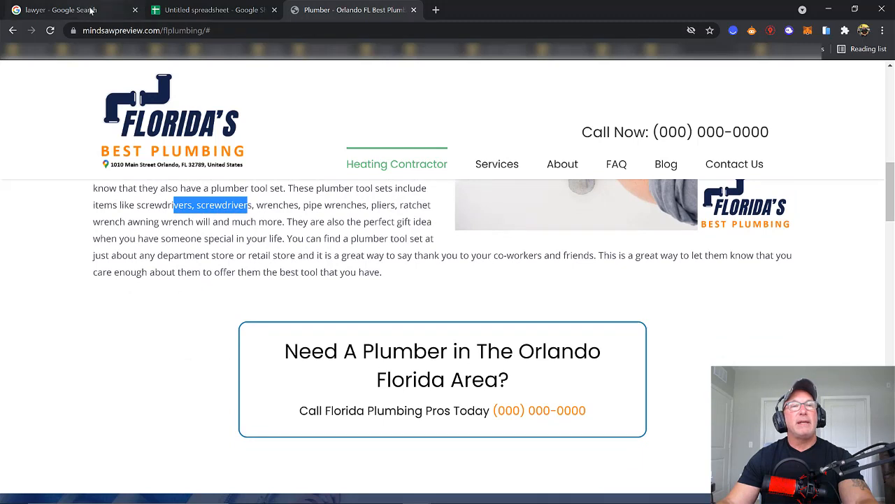
pyautogui.click(213, 10)
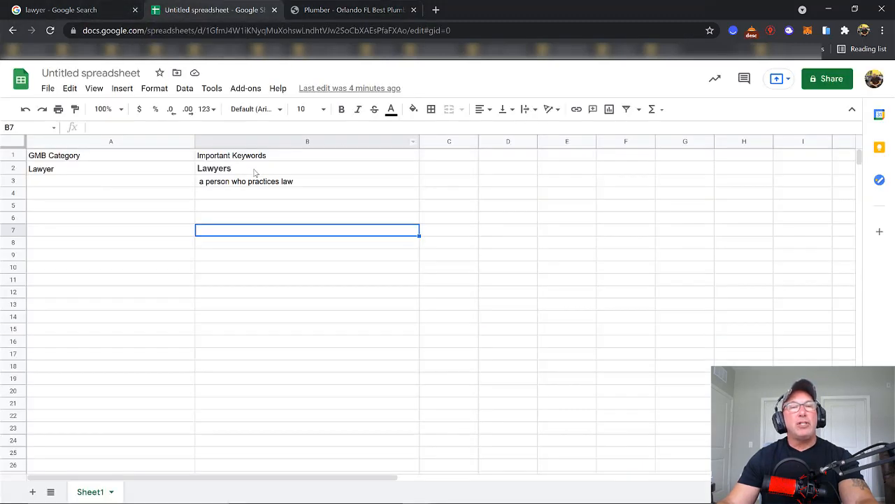
pyautogui.moveTo(53, 173)
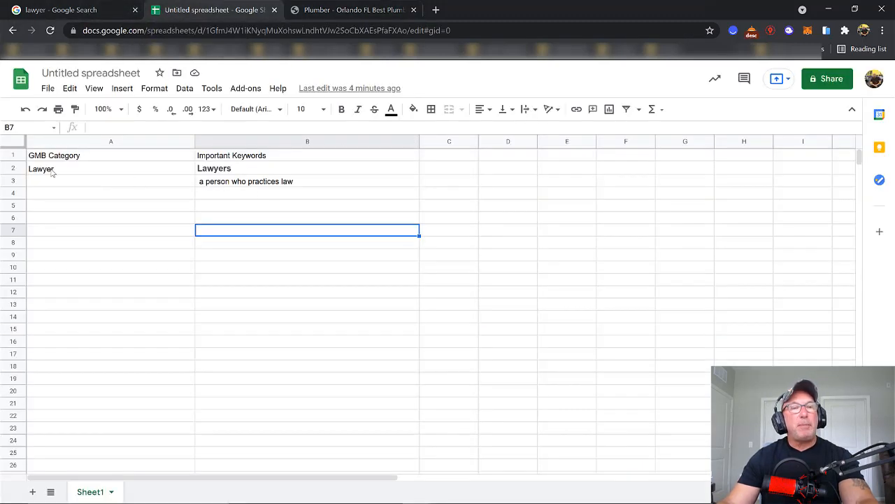
pyautogui.click(111, 168)
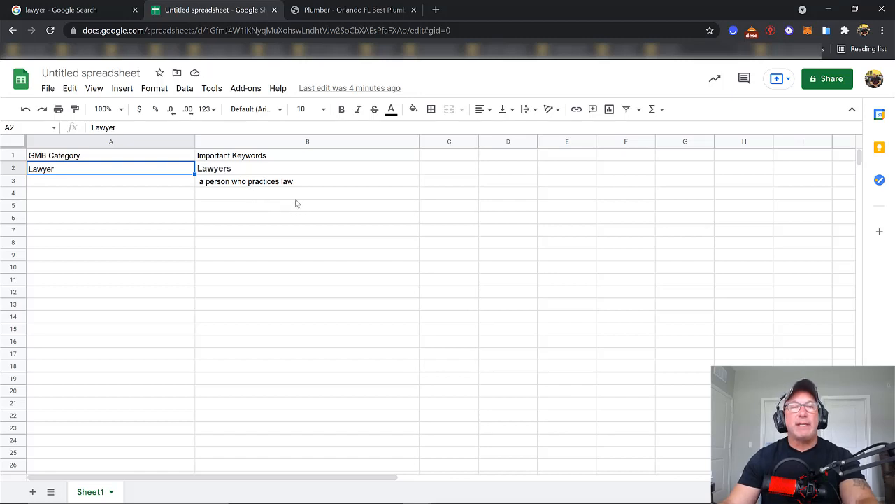
pyautogui.moveTo(293, 205)
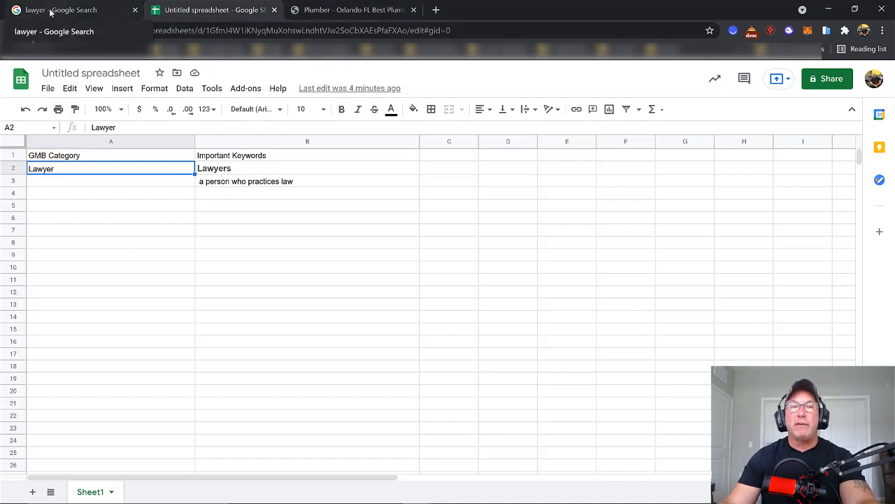
# Return to the 'lawyer' results showing legal-service ads and eight organic results
pyautogui.click(70, 9)
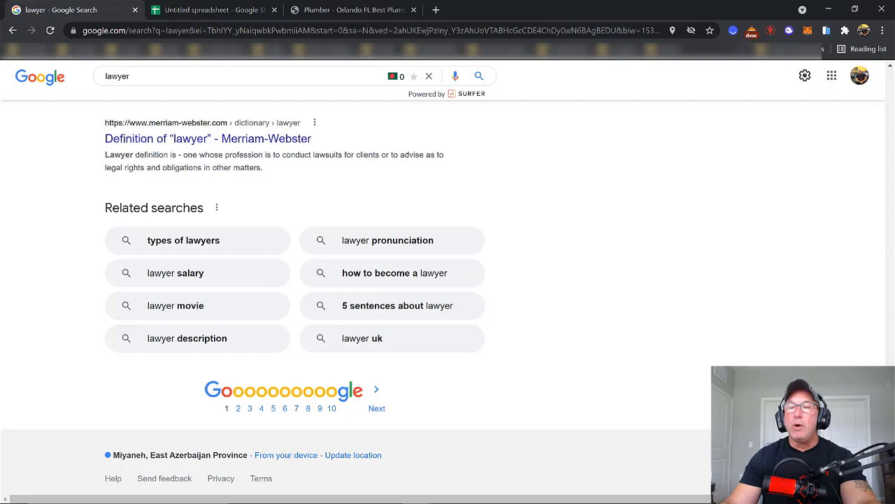
pyautogui.scroll(-3)
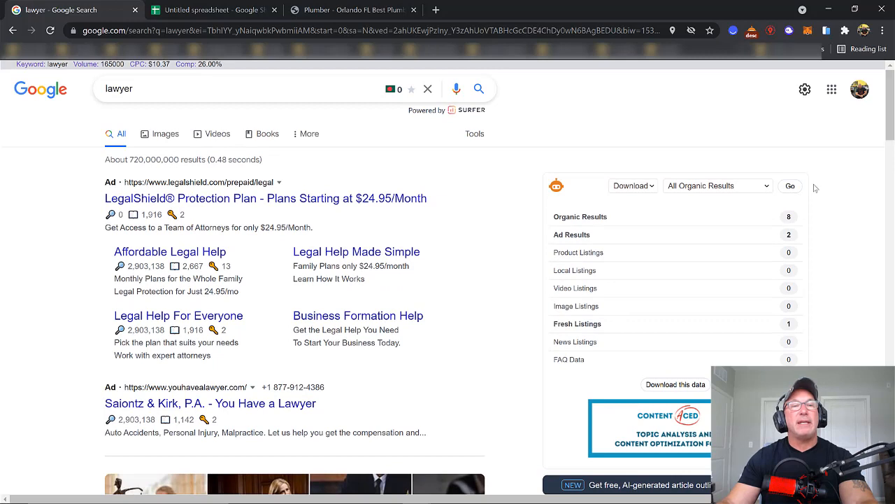
pyautogui.moveTo(460, 180)
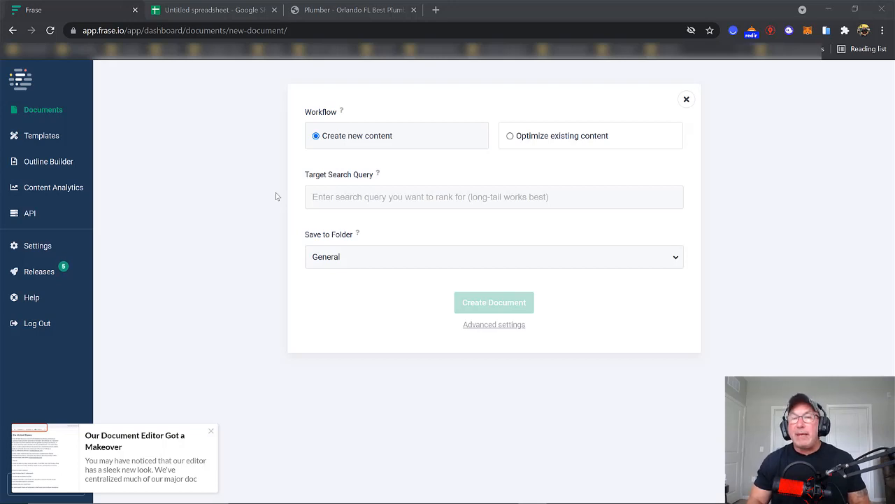
pyautogui.moveTo(132, 214)
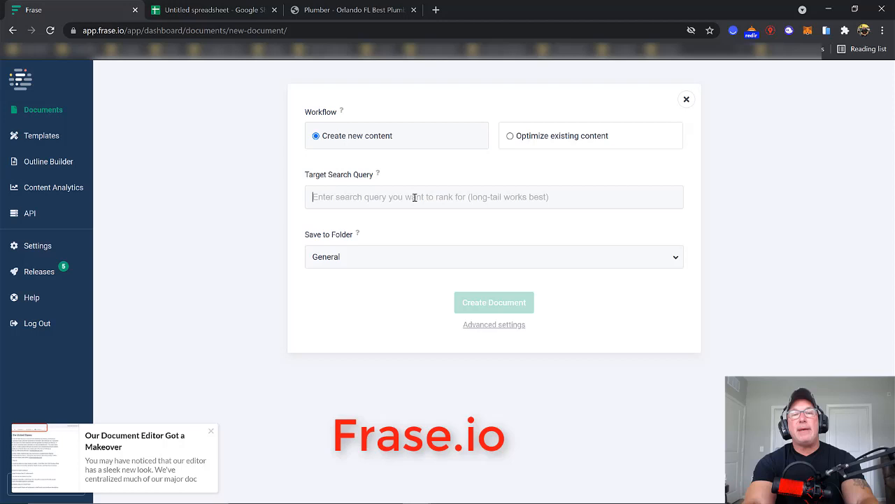
# Create a Frase brief for 'lawyer' and check its averages: 1,361 words, 7 images
pyautogui.write('lawy')
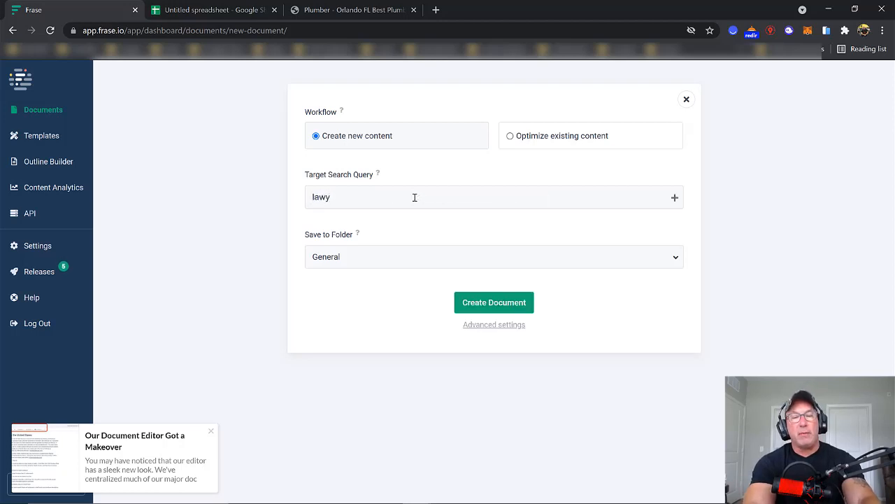
pyautogui.write('er')
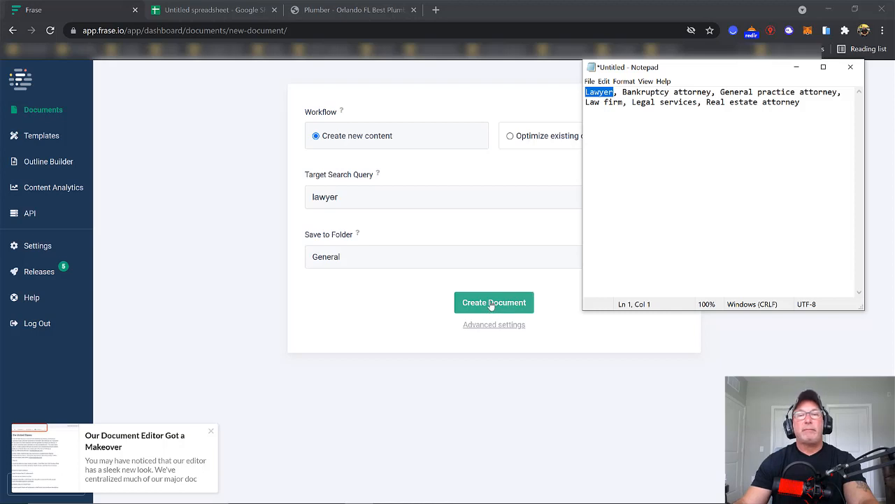
pyautogui.click(494, 303)
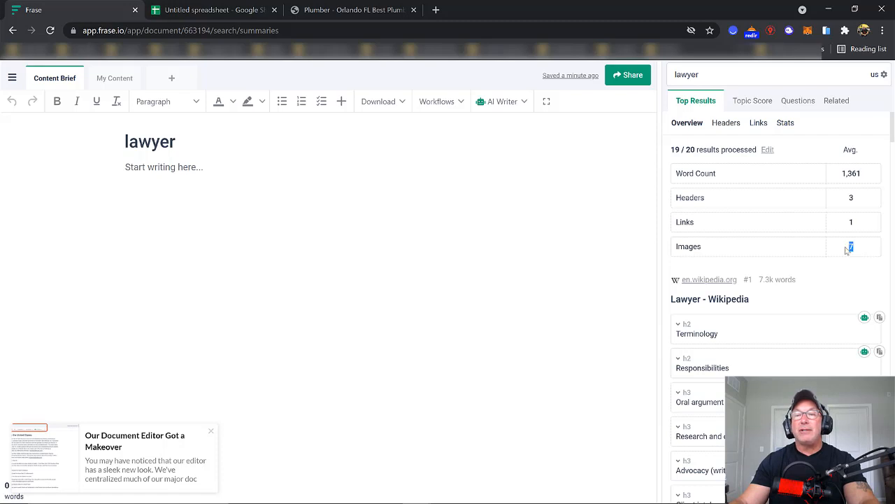
pyautogui.moveTo(849, 256)
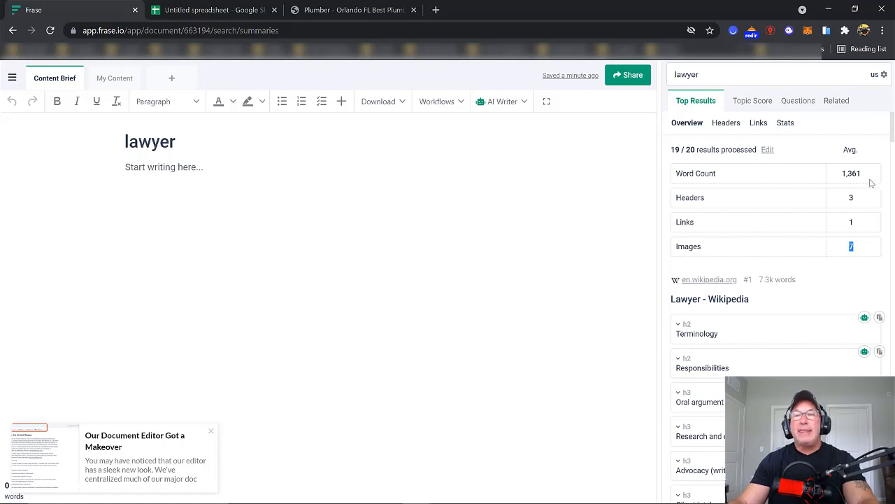
pyautogui.doubleClick(851, 172)
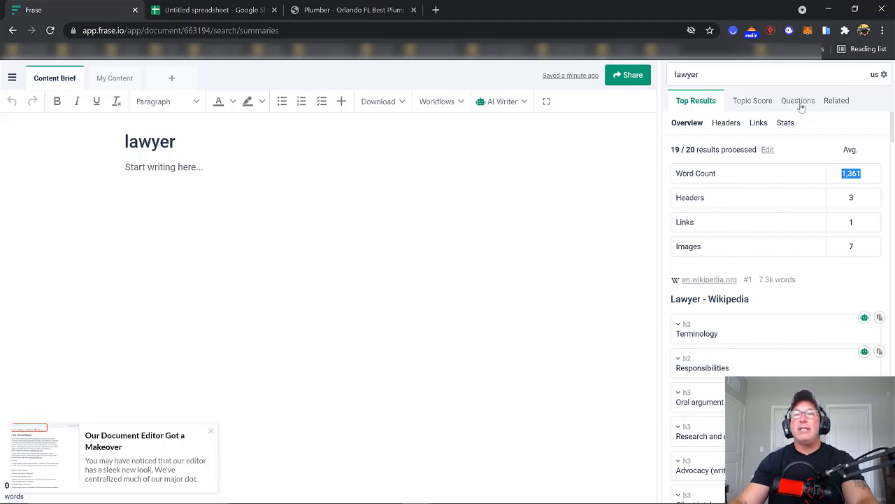
pyautogui.click(790, 100)
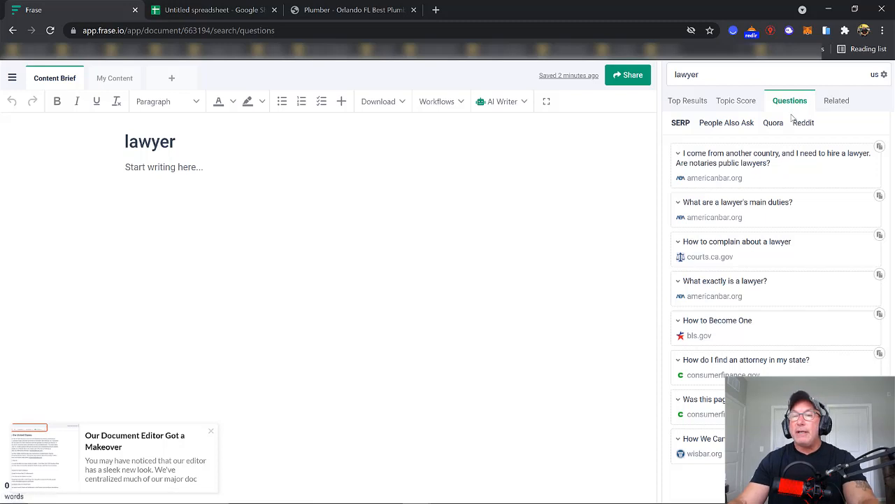
pyautogui.moveTo(744, 192)
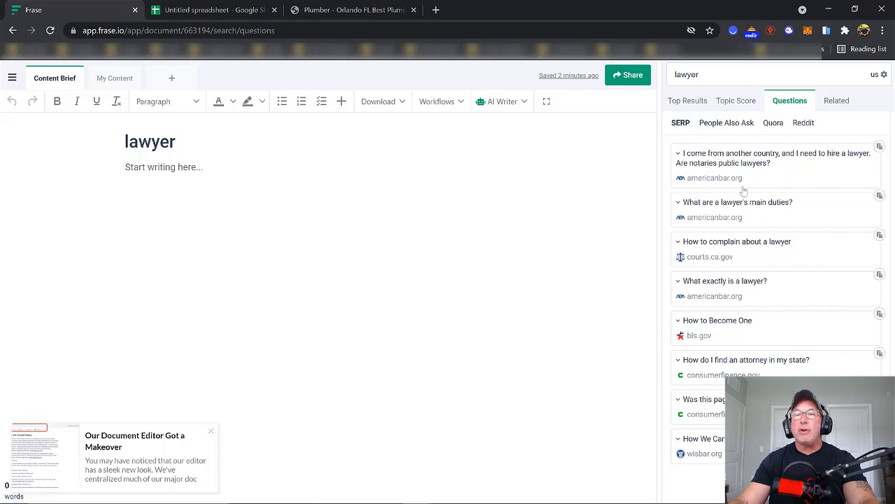
pyautogui.moveTo(736, 352)
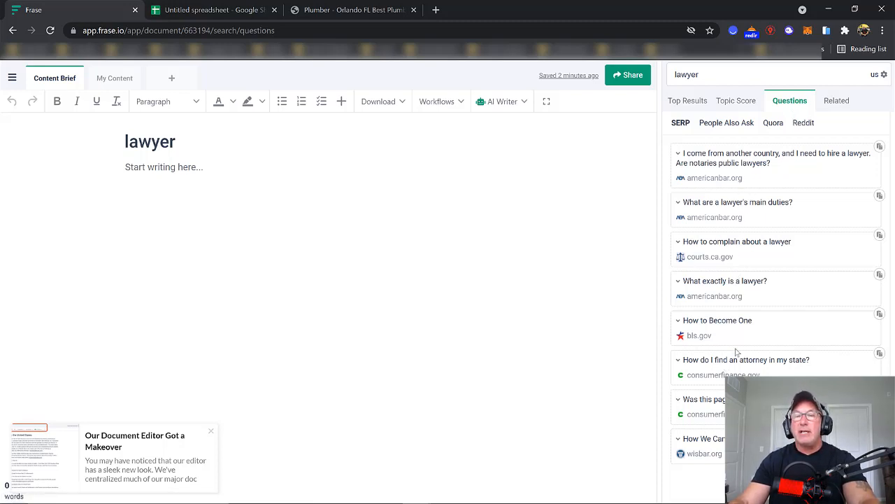
pyautogui.moveTo(793, 370)
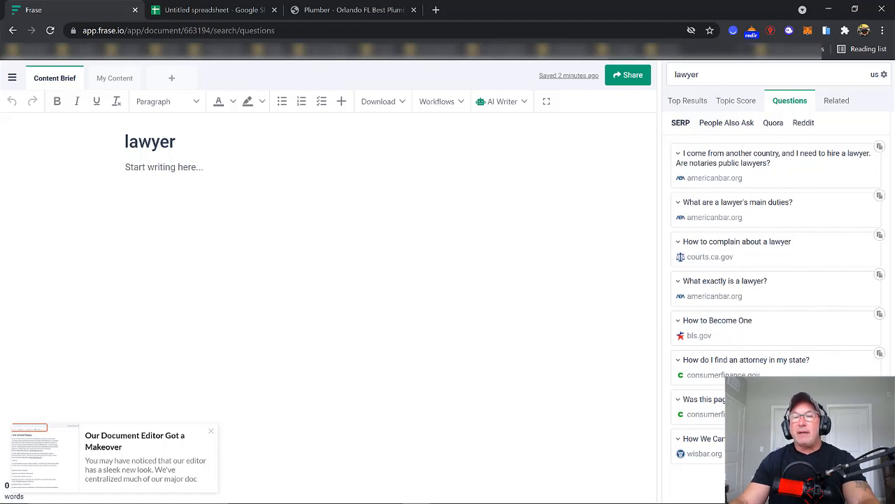
pyautogui.moveTo(774, 253)
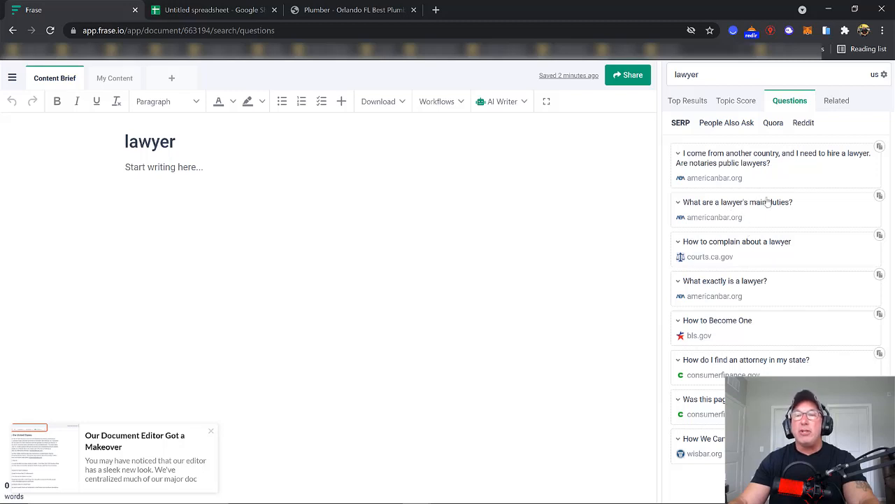
pyautogui.moveTo(705, 161)
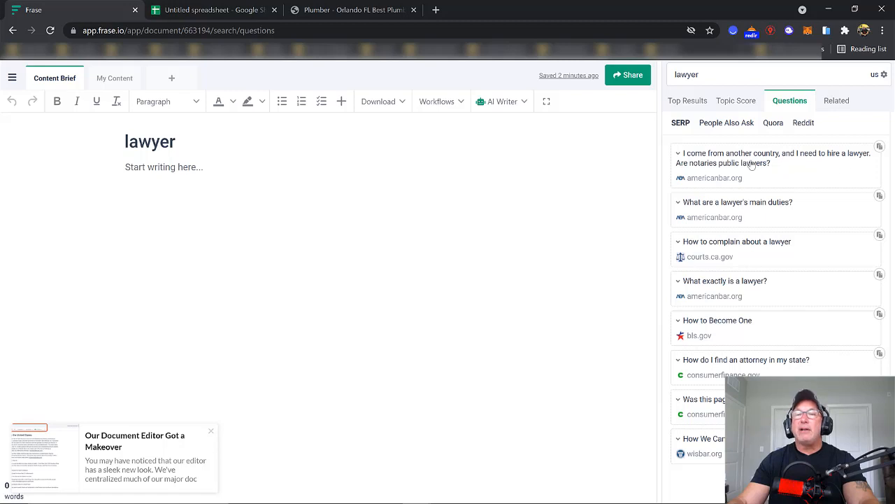
pyautogui.moveTo(712, 102)
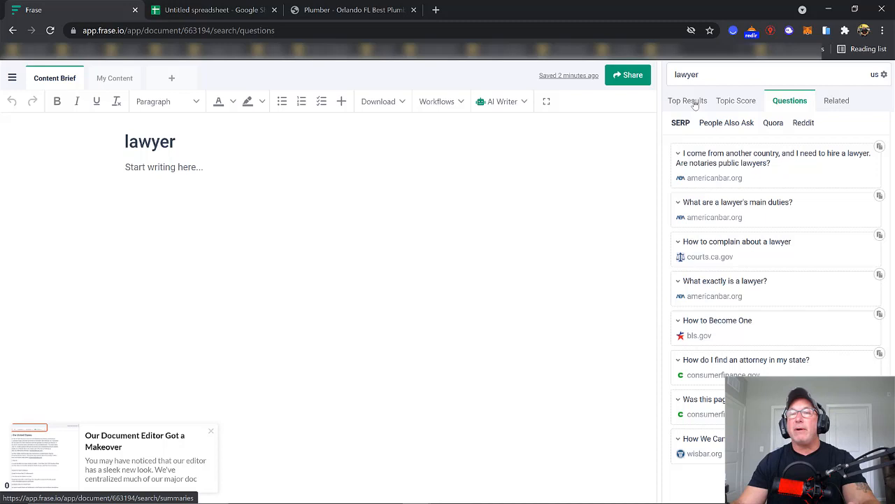
pyautogui.click(687, 100)
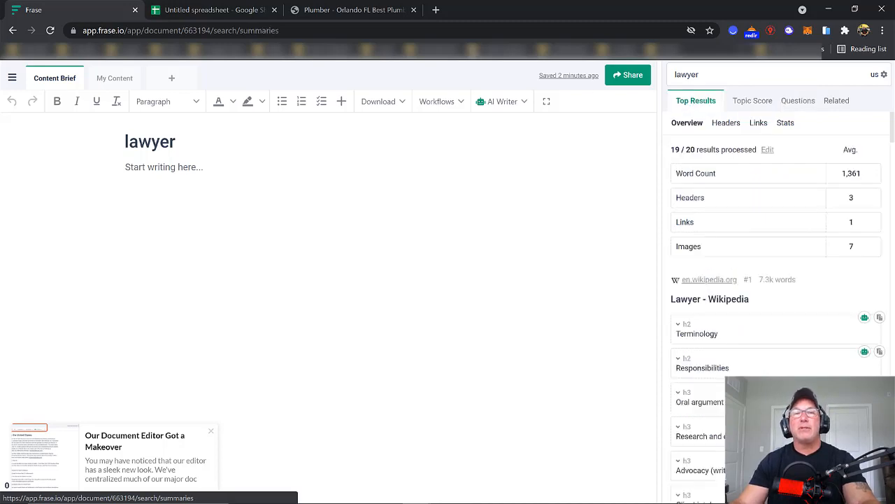
# Open iwriter.com in a new tab, then return to the Lawyer keyword spreadsheet
pyautogui.click(435, 10)
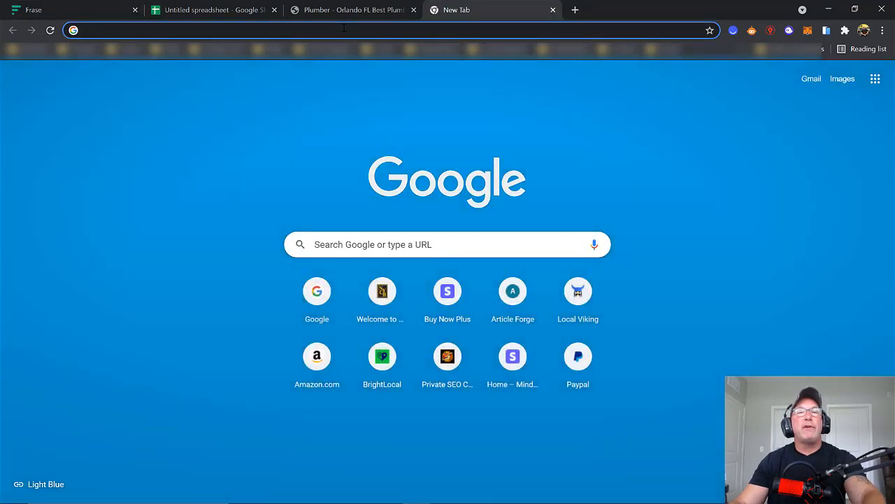
pyautogui.write('iwriter.com')
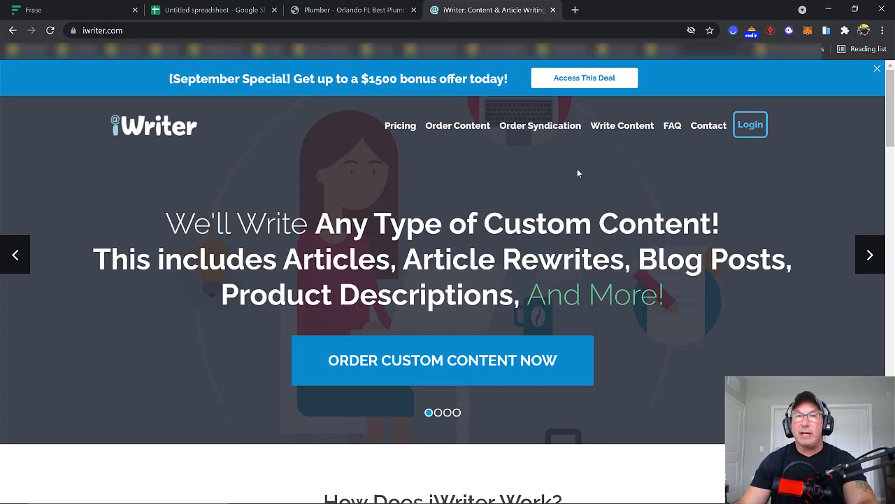
pyautogui.moveTo(575, 175)
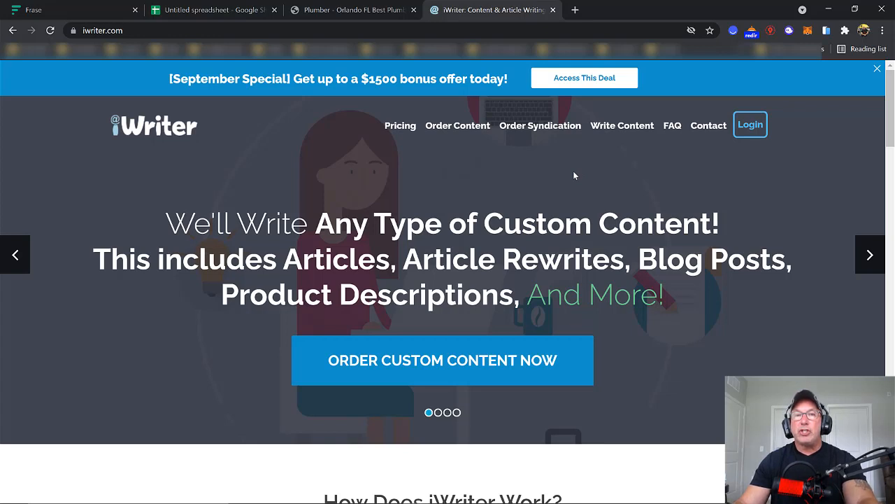
pyautogui.moveTo(542, 167)
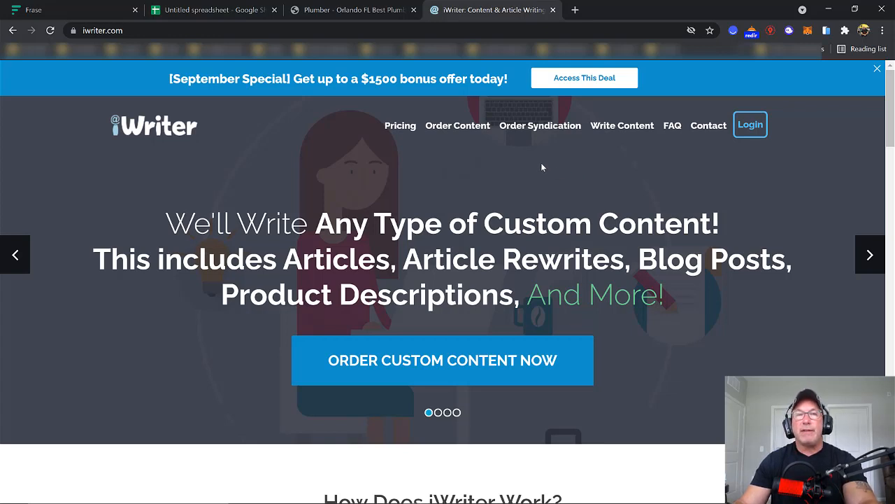
pyautogui.moveTo(213, 10)
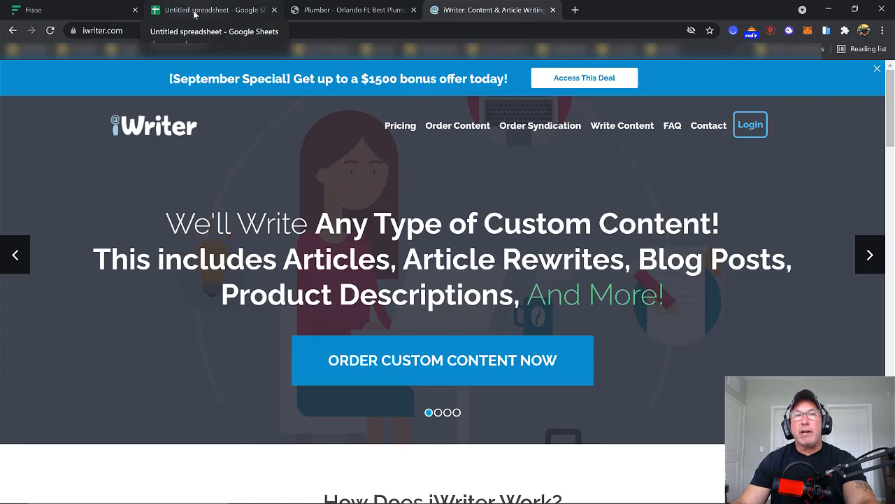
pyautogui.click(210, 10)
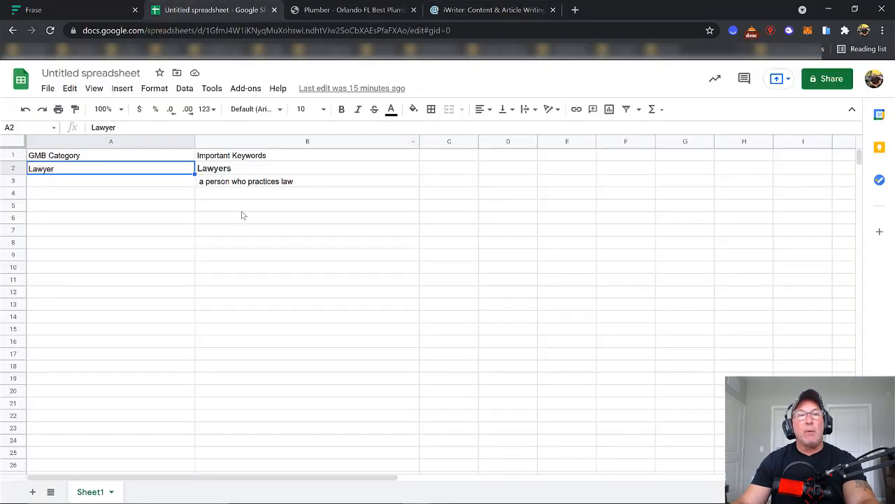
pyautogui.moveTo(354, 167)
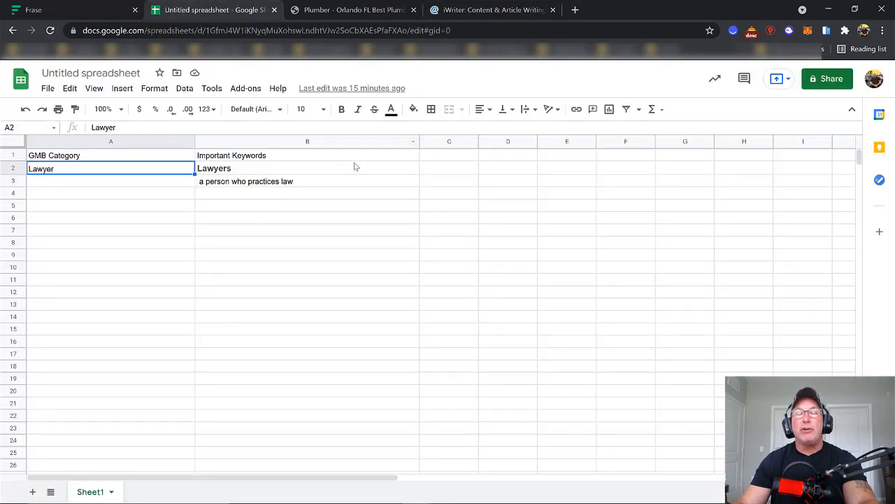
pyautogui.moveTo(329, 187)
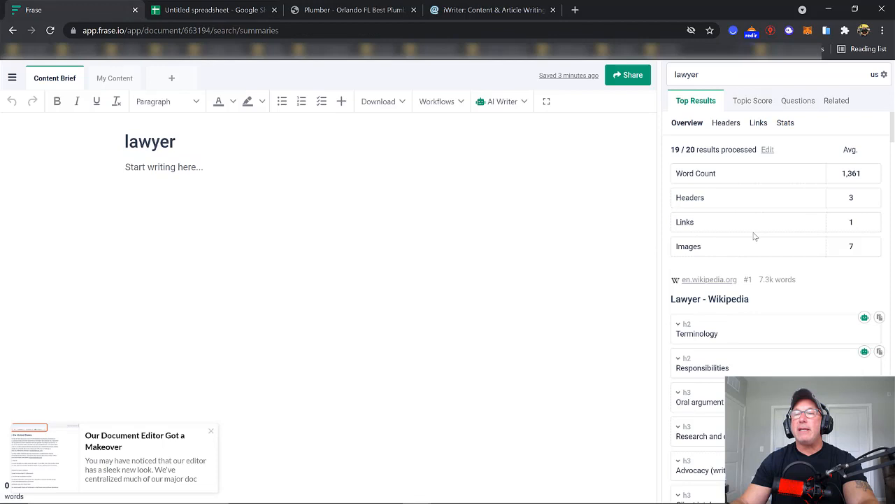
pyautogui.moveTo(748, 213)
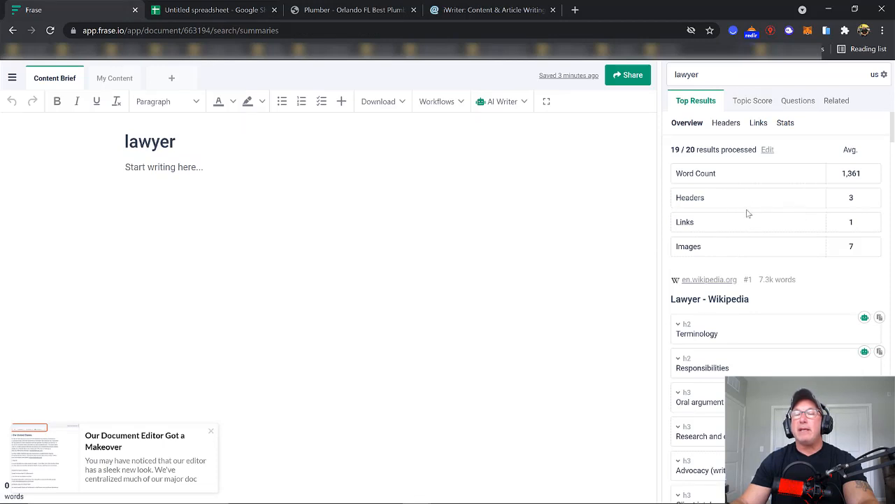
pyautogui.moveTo(716, 247)
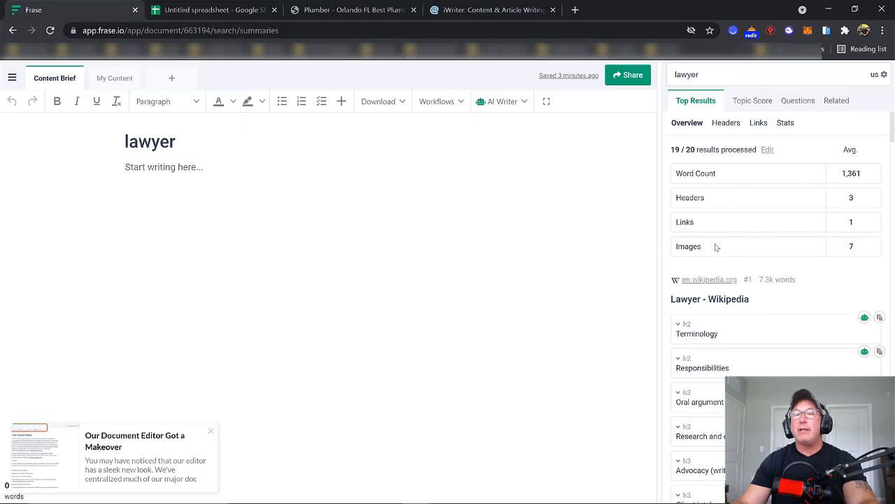